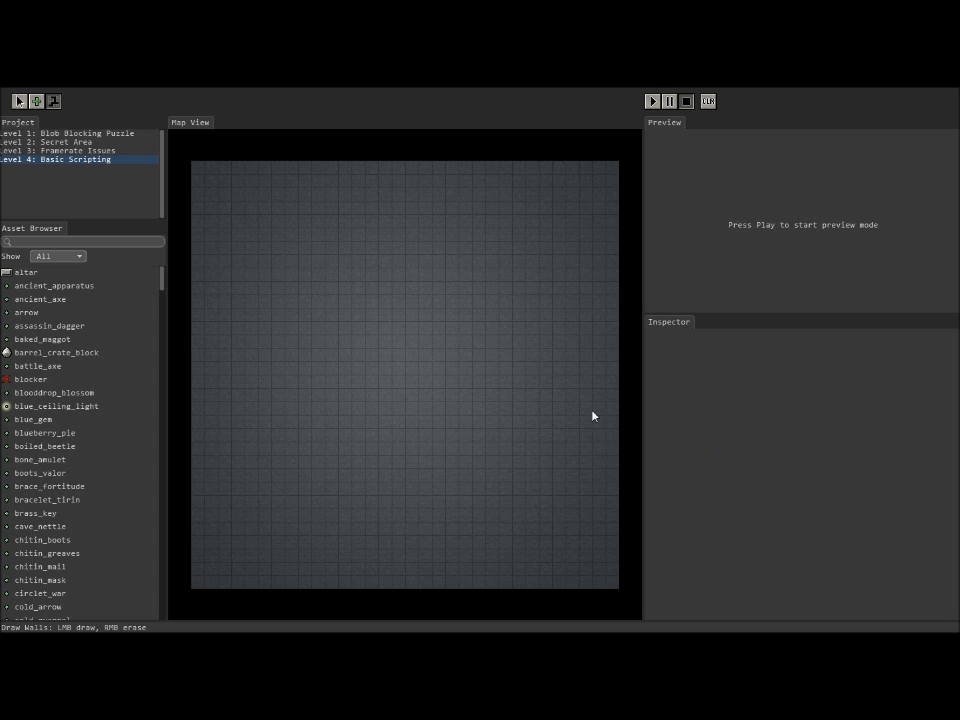
mouse_move(422, 500)
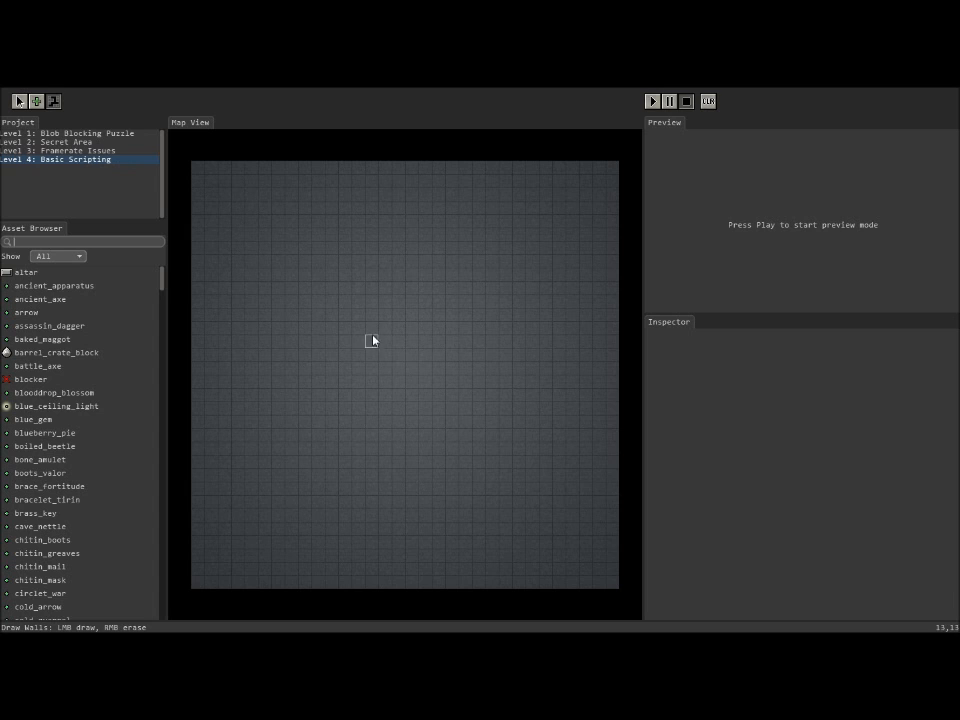
Step: Carve a small room of open floor tiles into the centre of Level 4's map
left_click_drag(372, 330, 416, 384)
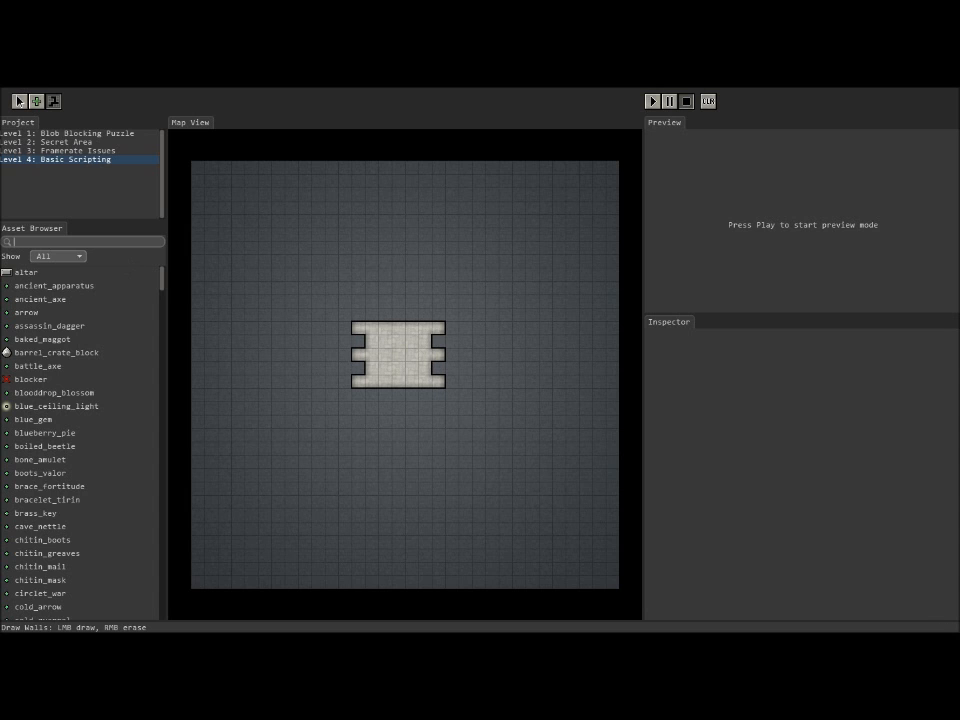
Step: Mount a torch_holder on the room's wall and check it in a quick 3D preview run
type("torch")
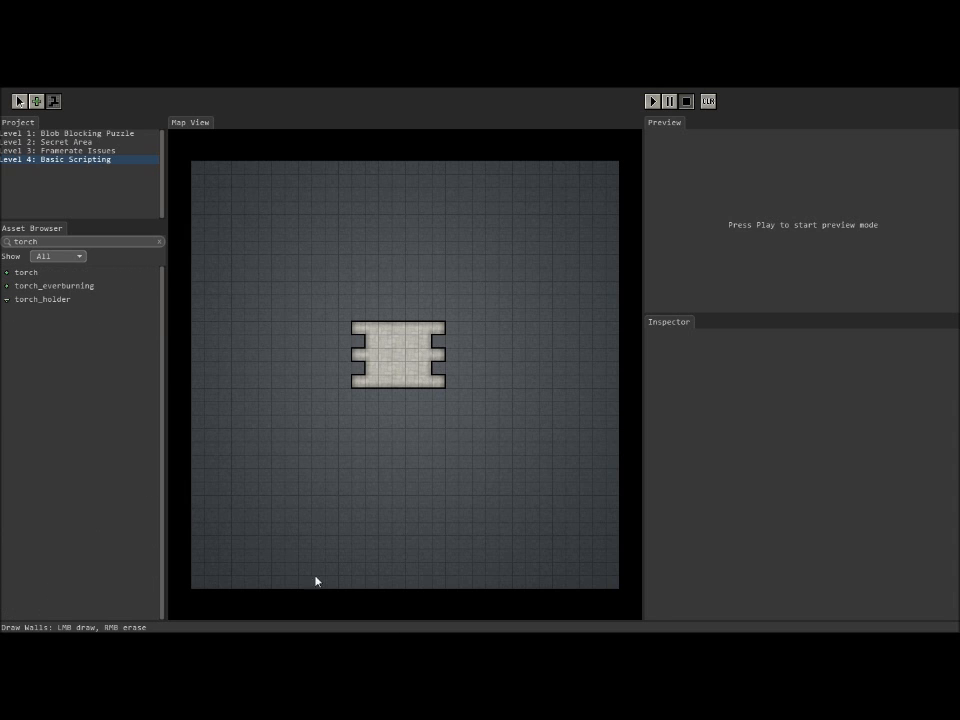
left_click(42, 300)
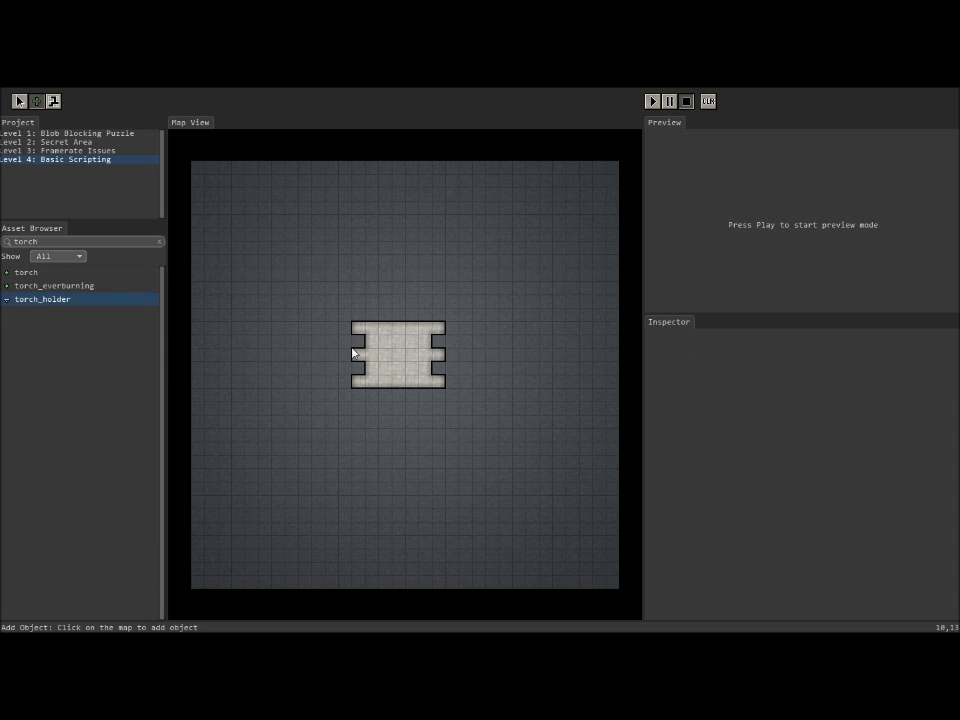
mouse_move(432, 374)
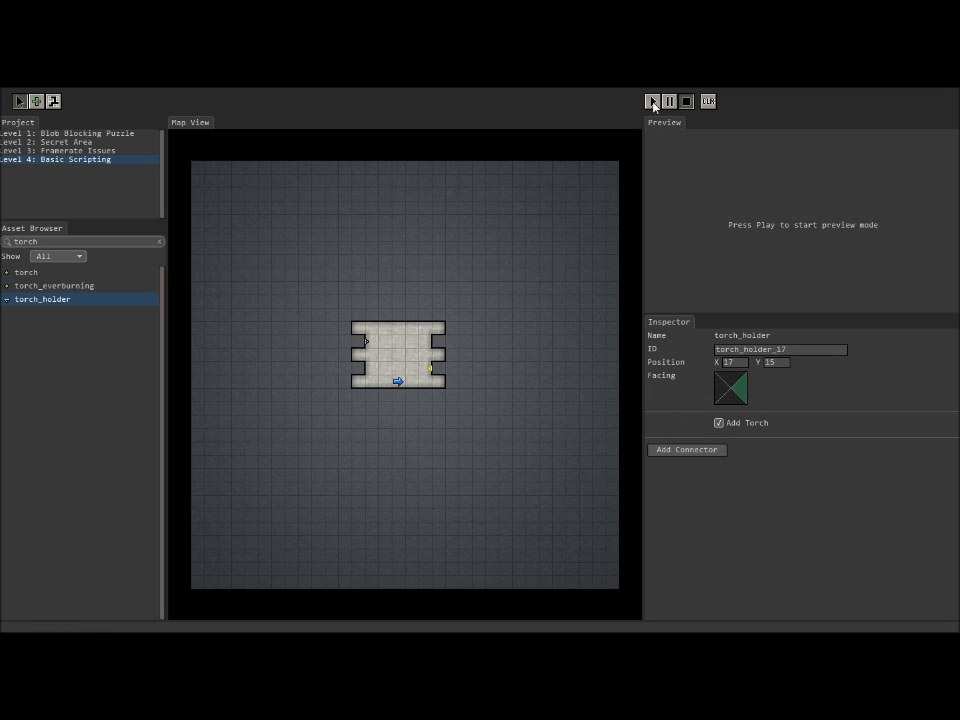
left_click(652, 100)
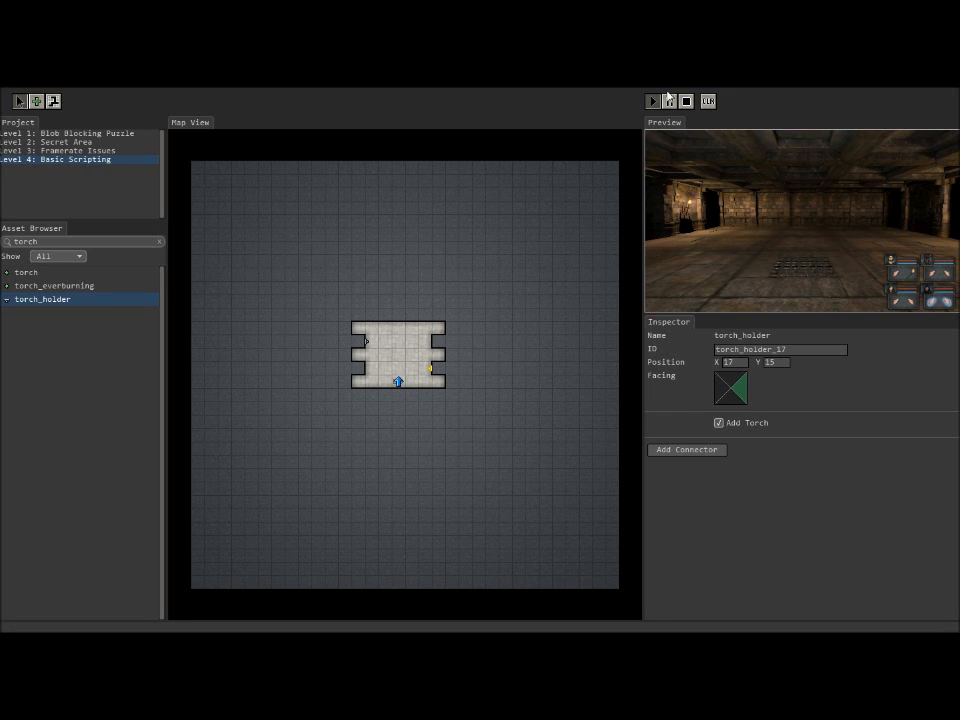
left_click(684, 100)
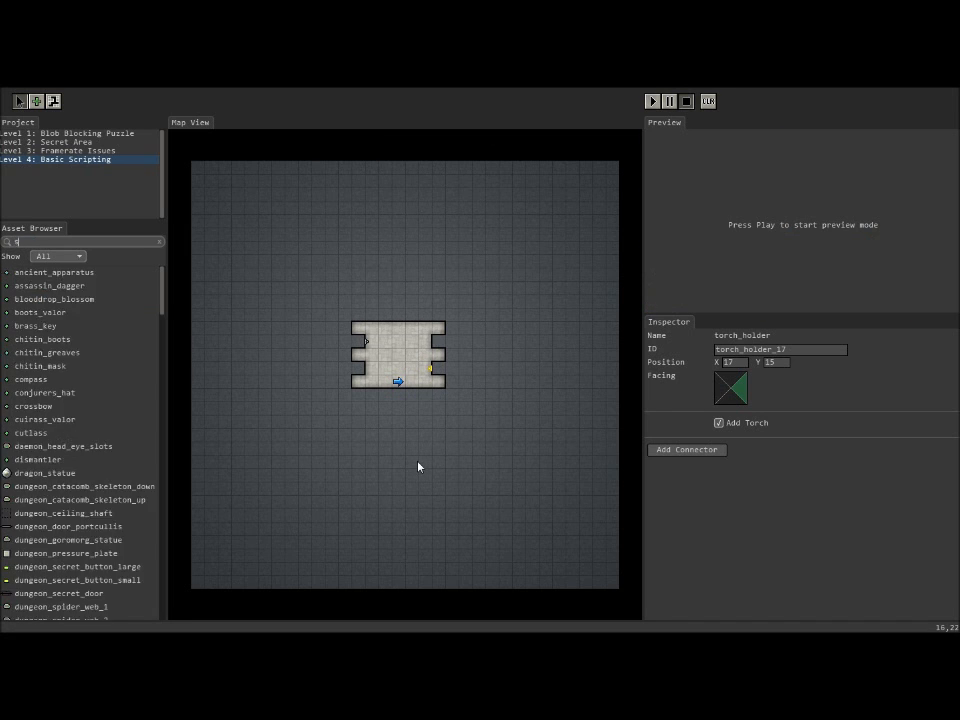
Step: Place a script_entity on the map left of the room, typing and clearing some test code
type("script")
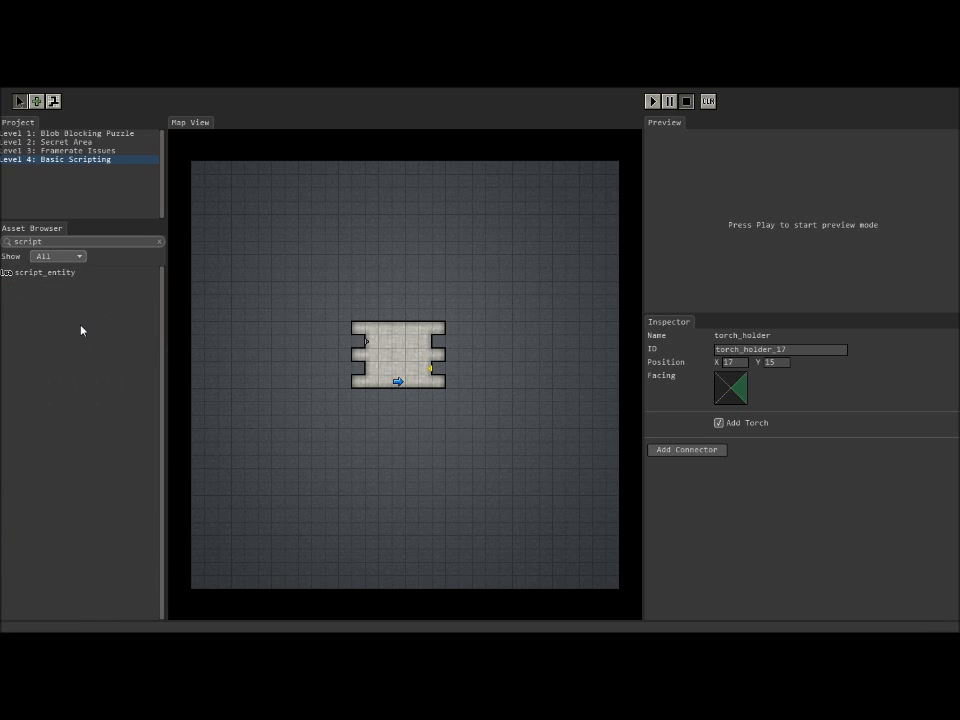
left_click(44, 272)
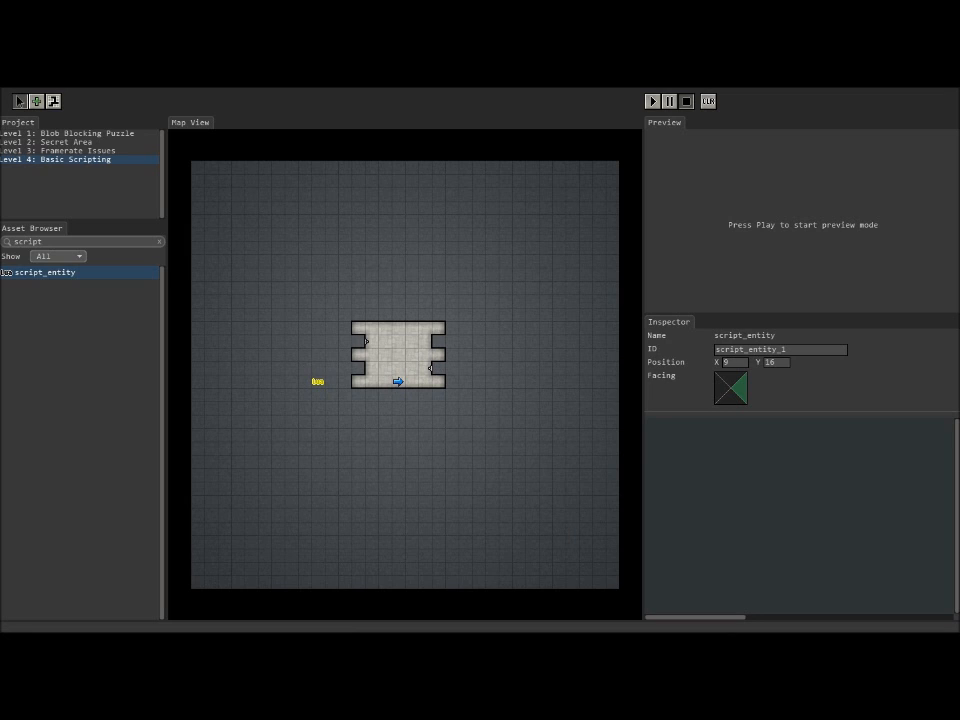
mouse_move(568, 528)
type("fu")
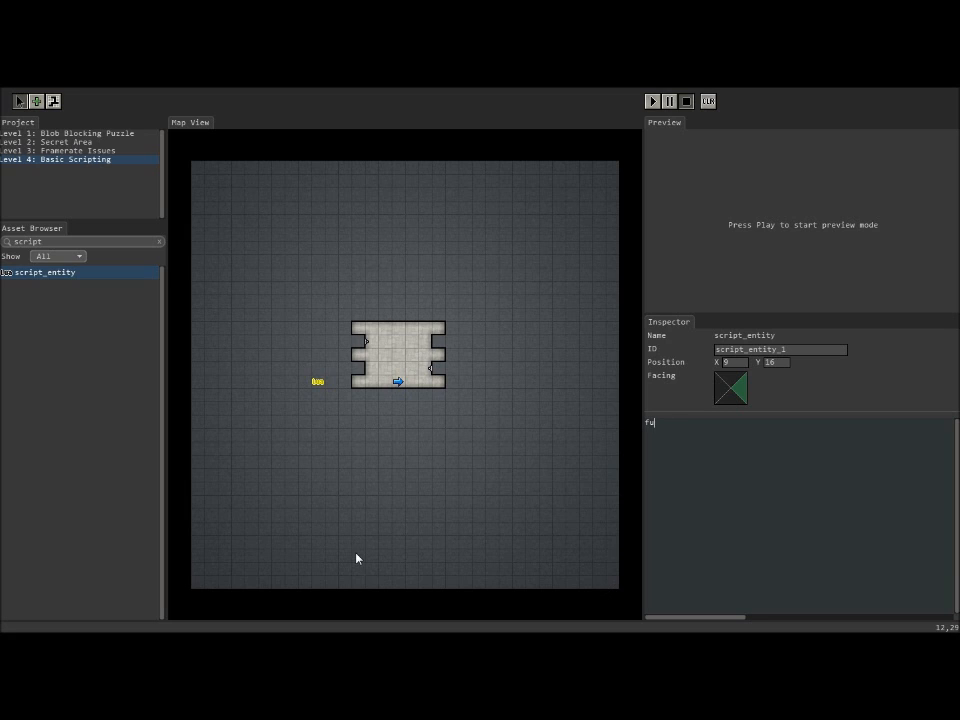
type("nction")
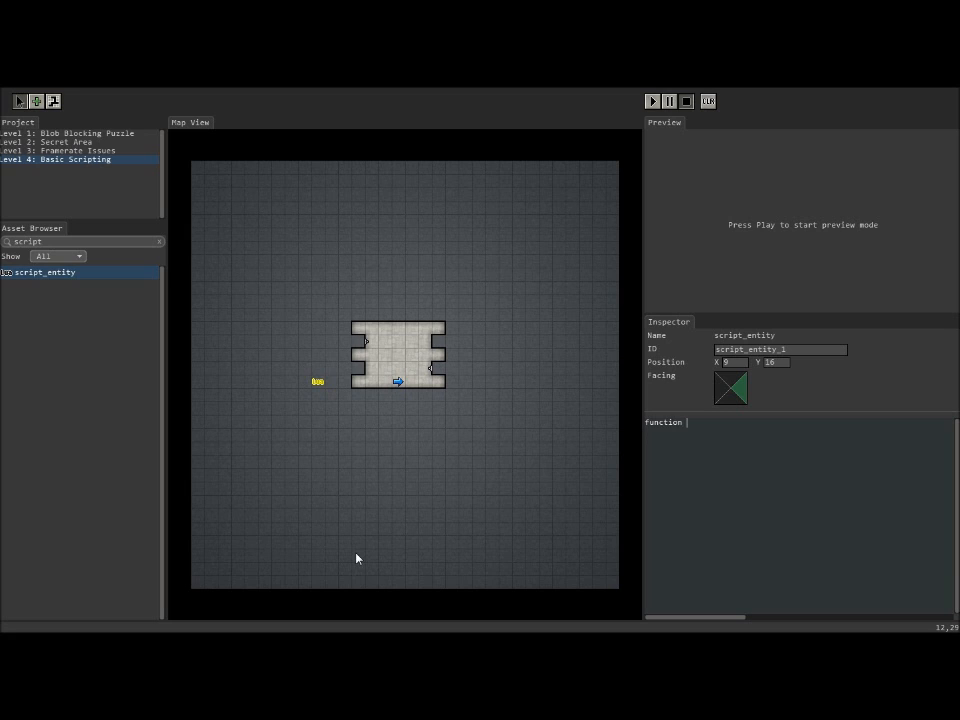
type("anyname(")
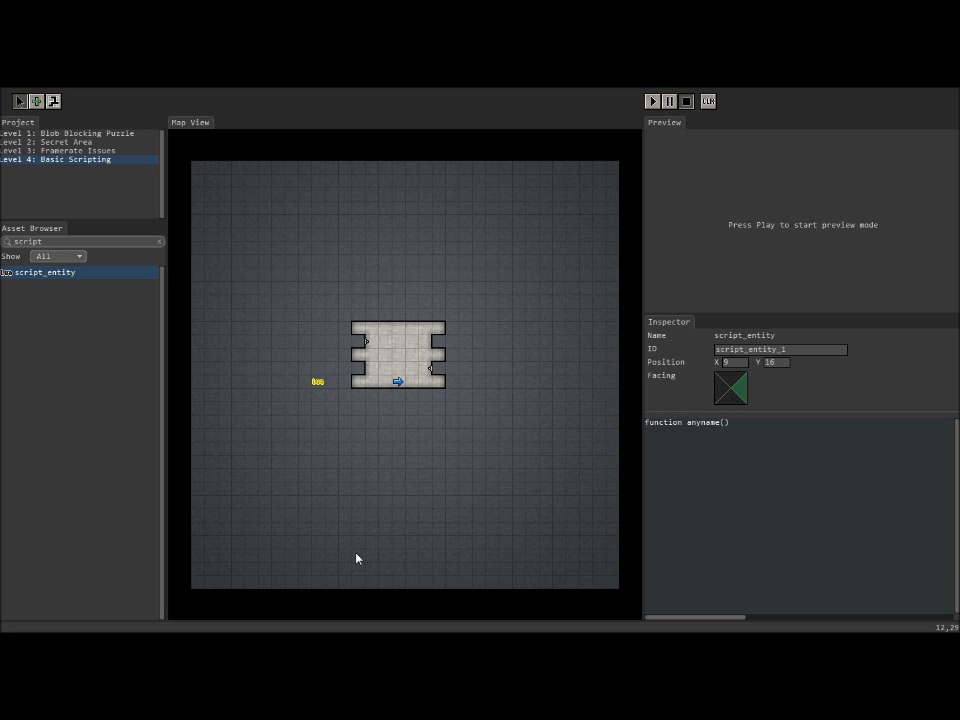
left_click(728, 420)
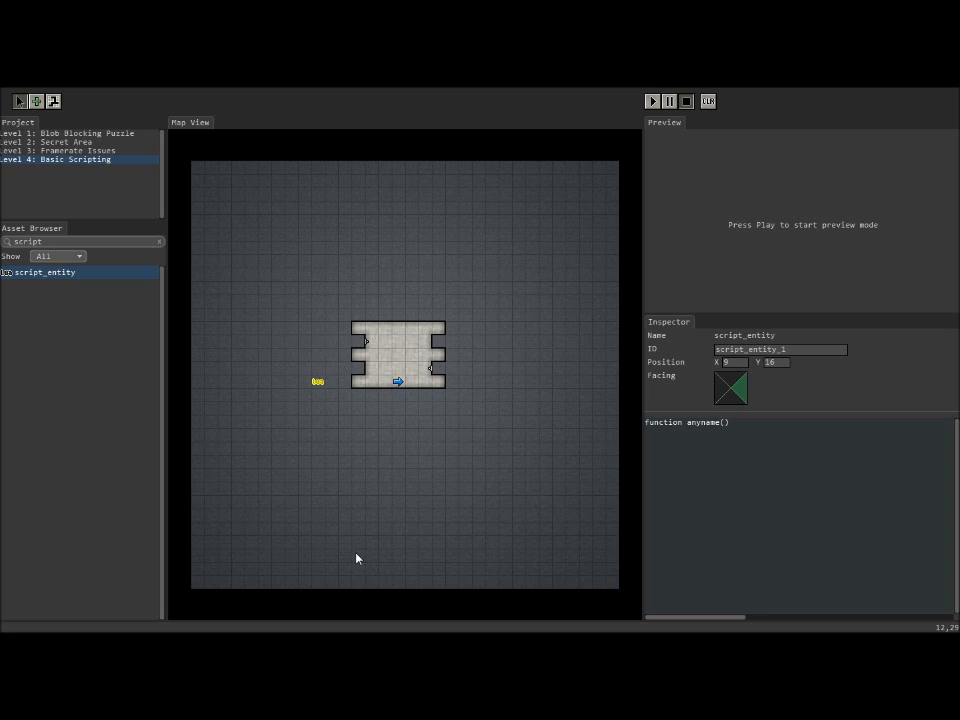
left_click(720, 422)
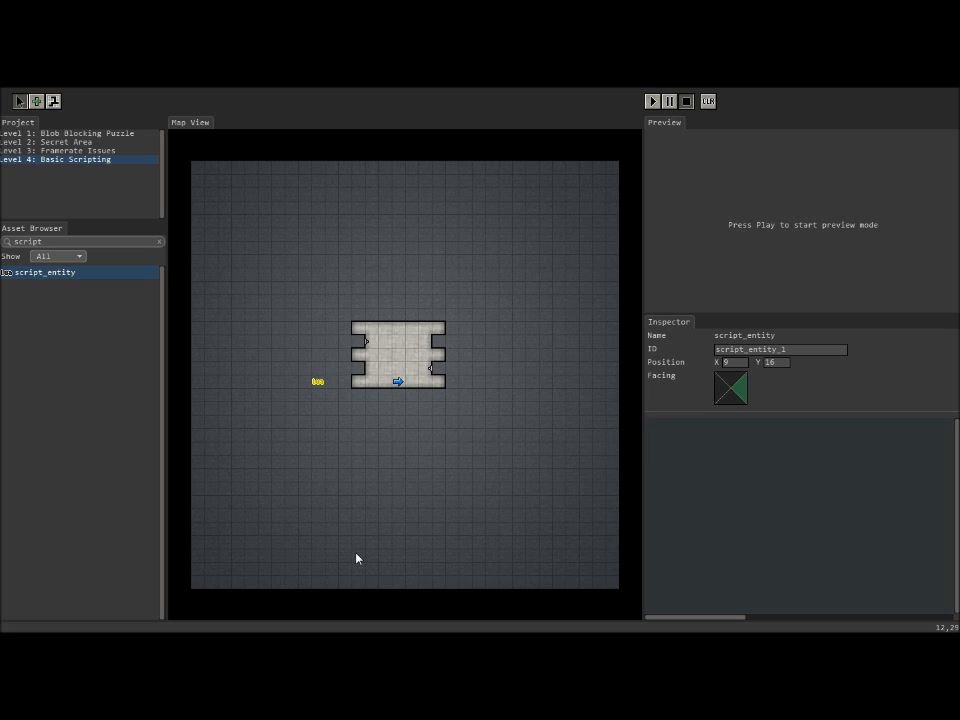
Step: Write the function altarDrop() header in script_entity_1's code
type("functi")
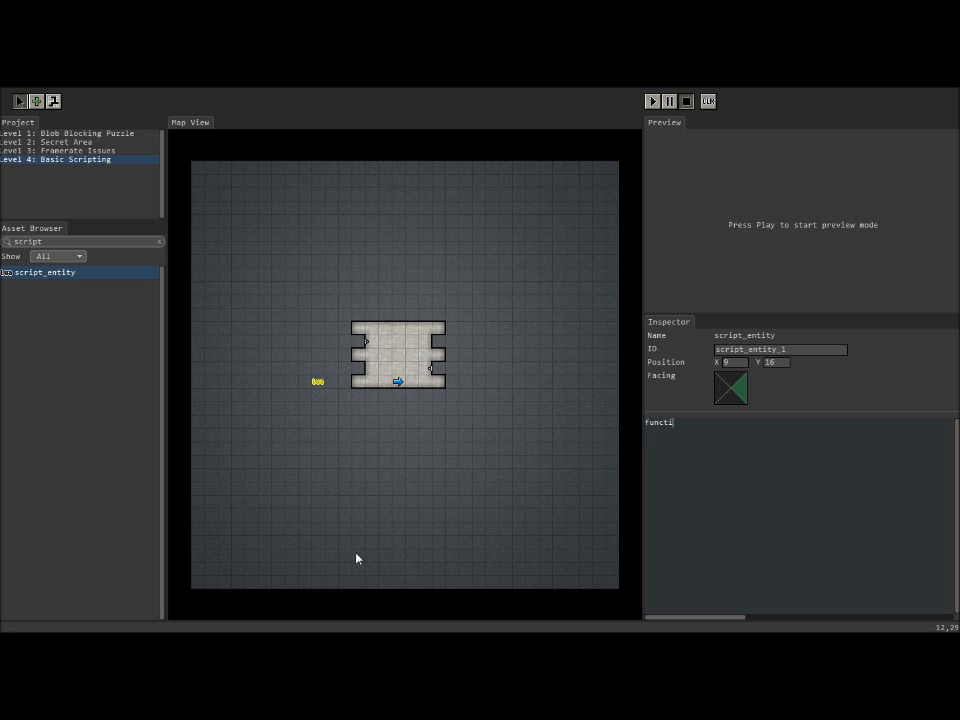
type("on")
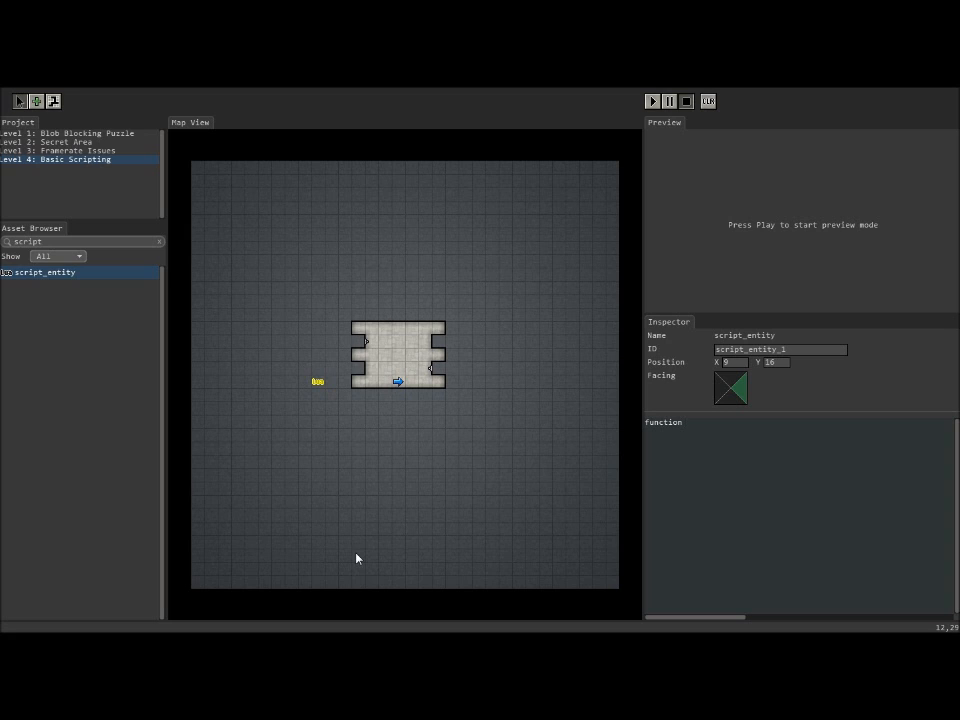
type("altardrop(")
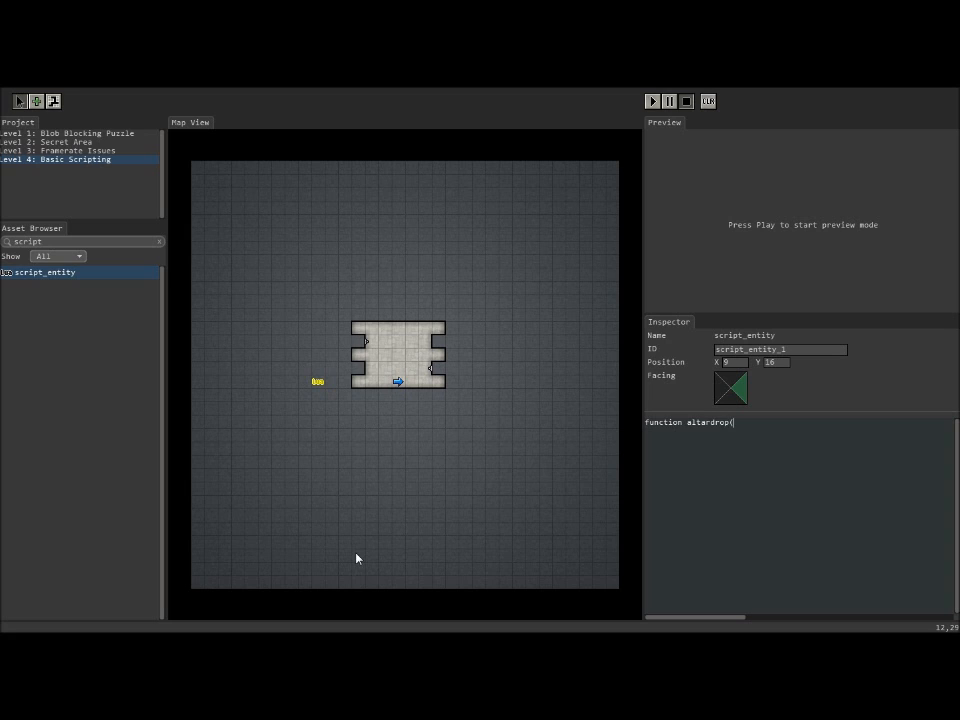
type(")")
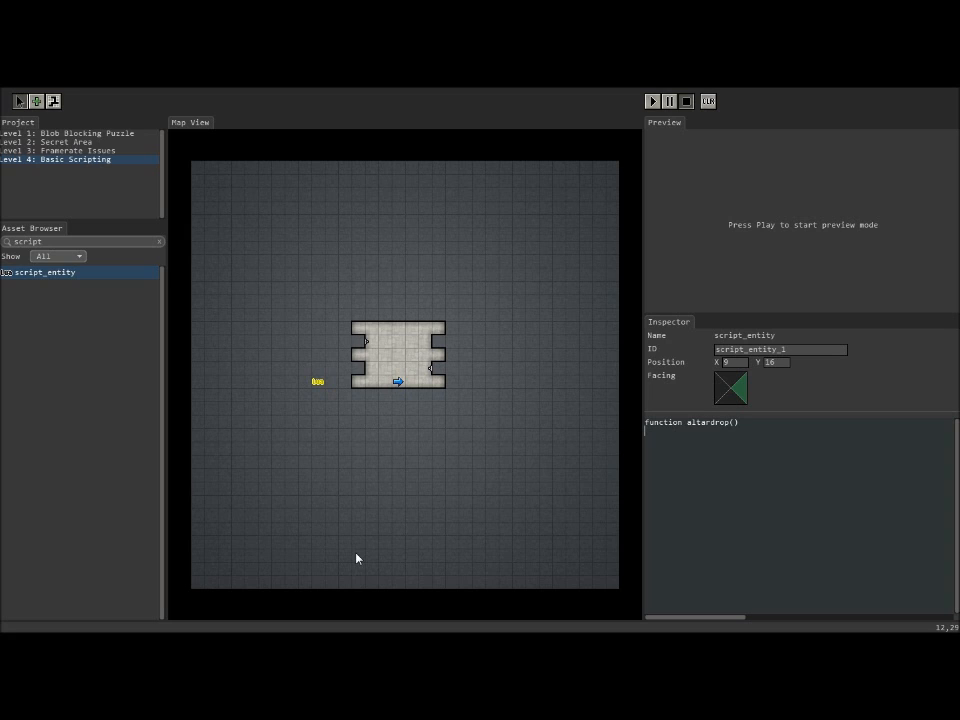
Step: Start the function body with spawn("altar", ready for its coordinates
type("spawn")
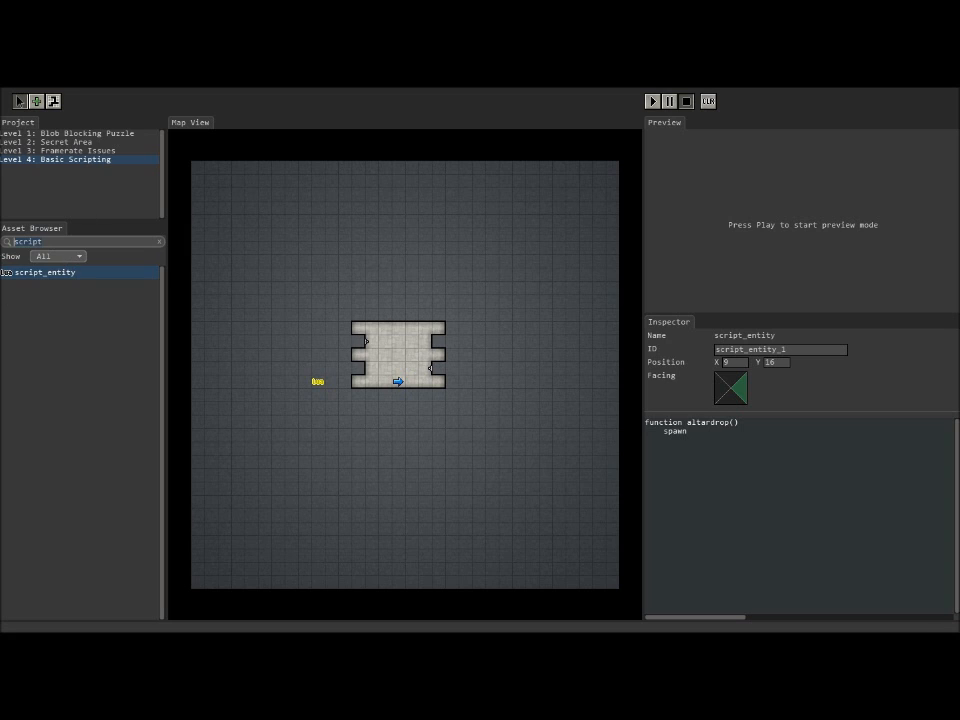
type("altar")
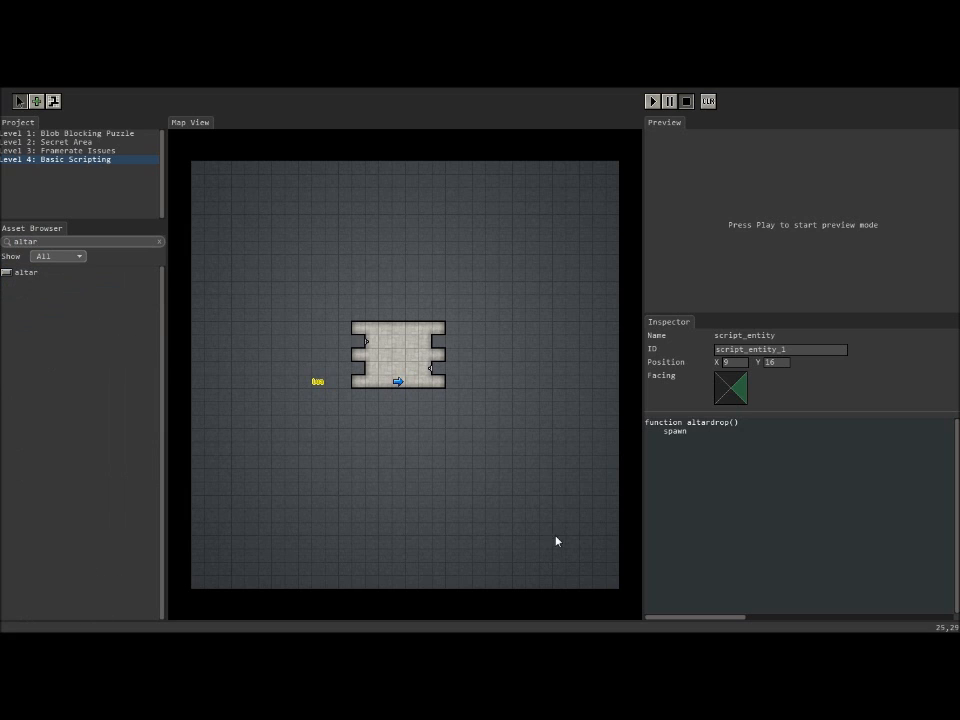
type("a1")
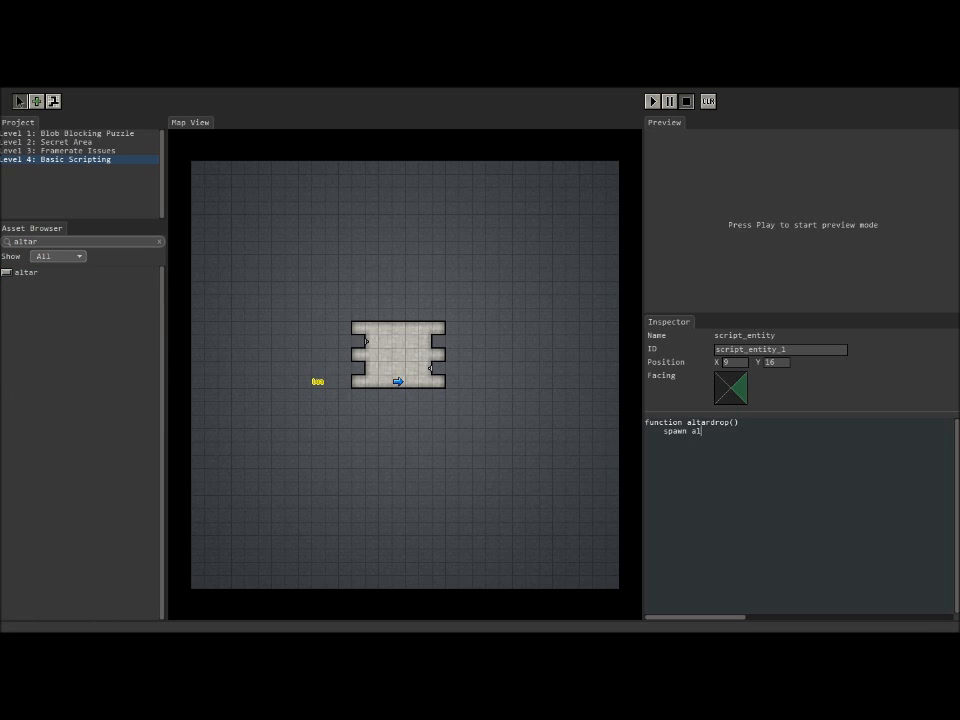
key("BackSpace")
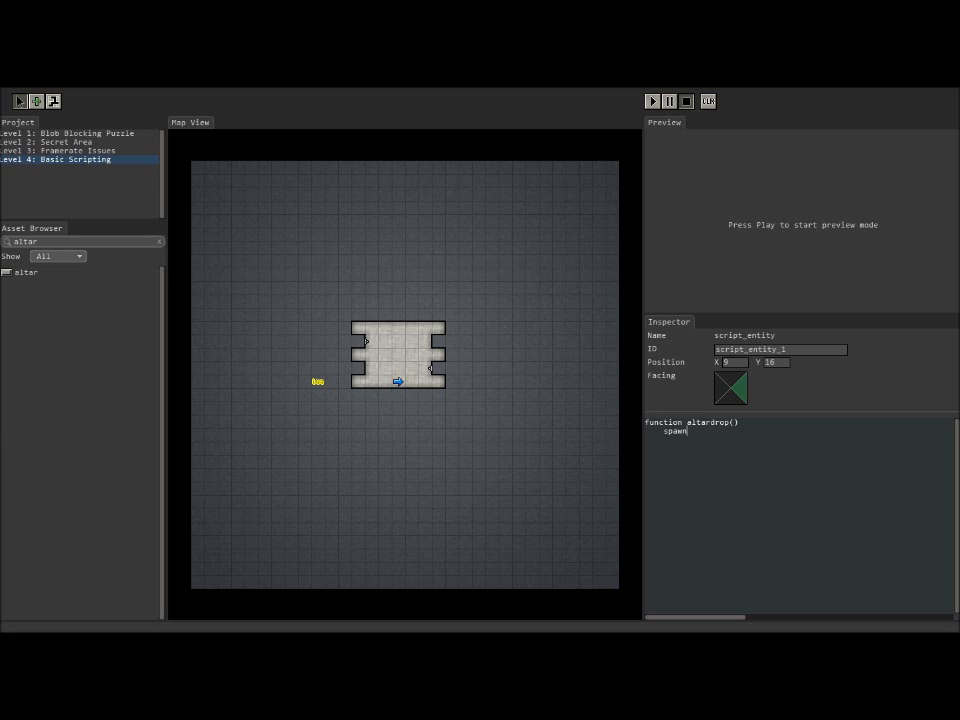
type("(\"")
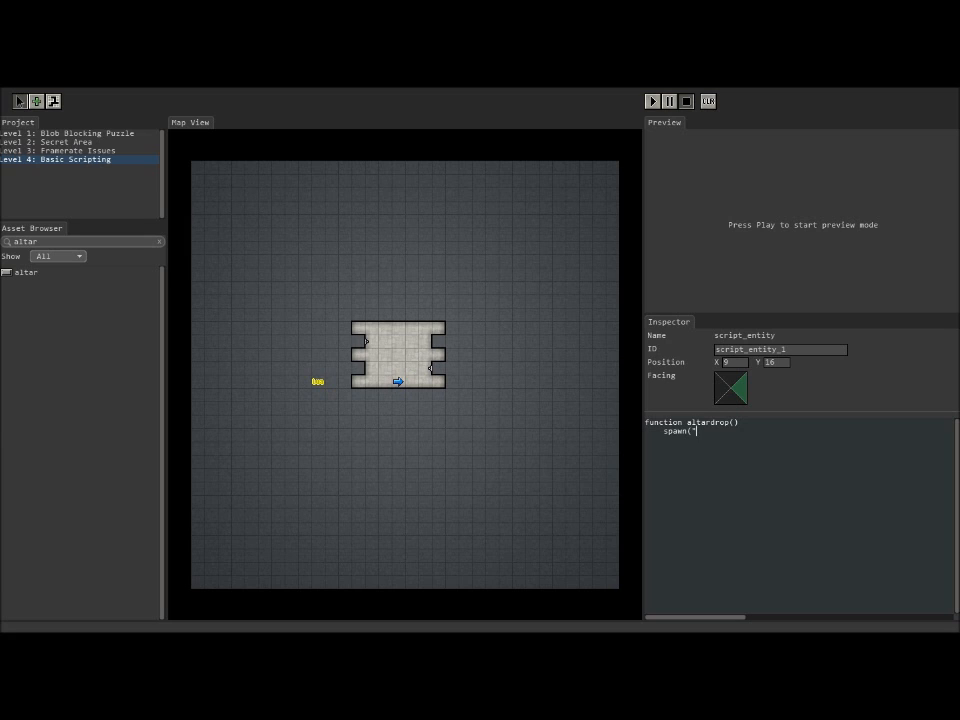
type("altar\"")
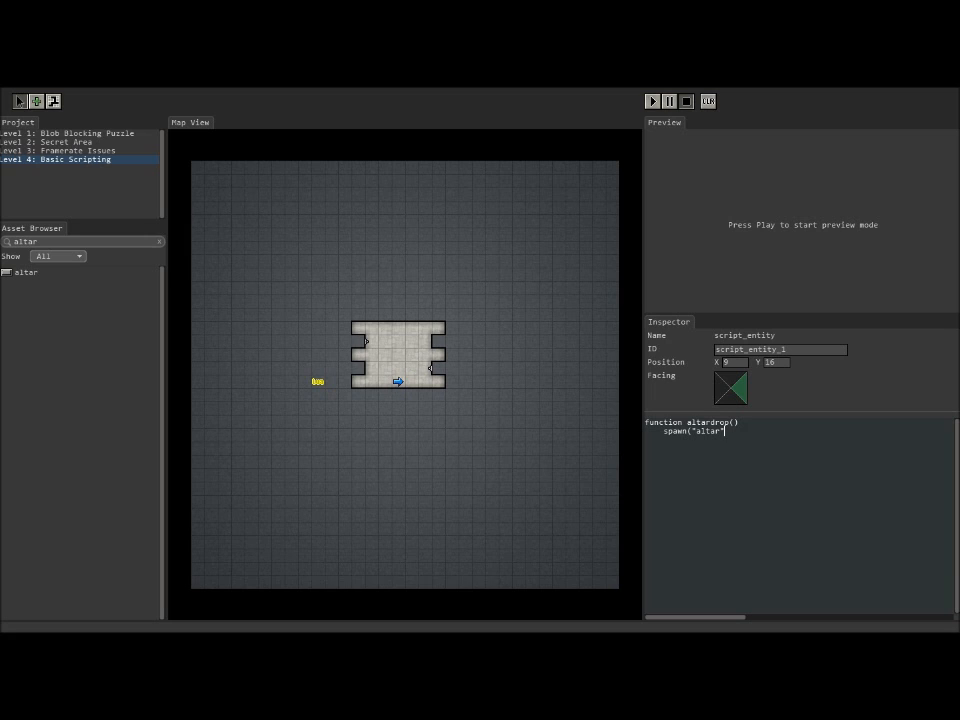
type(",4")
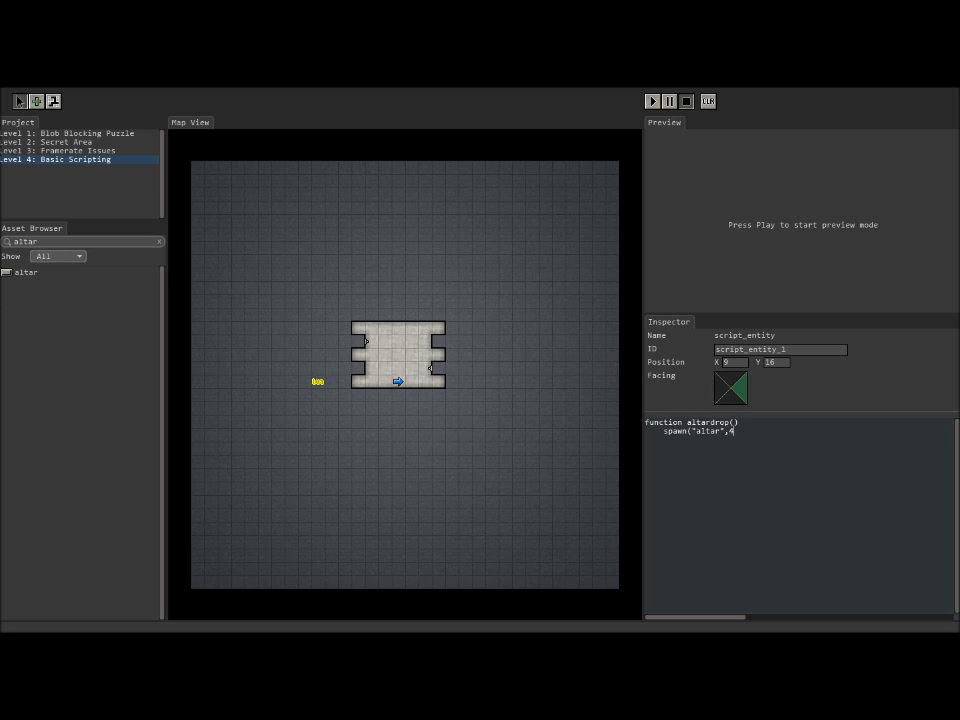
Step: Complete the spawn call with level 4 and map coordinates 15, 13, then close altarDrop with end
type("\", \"")
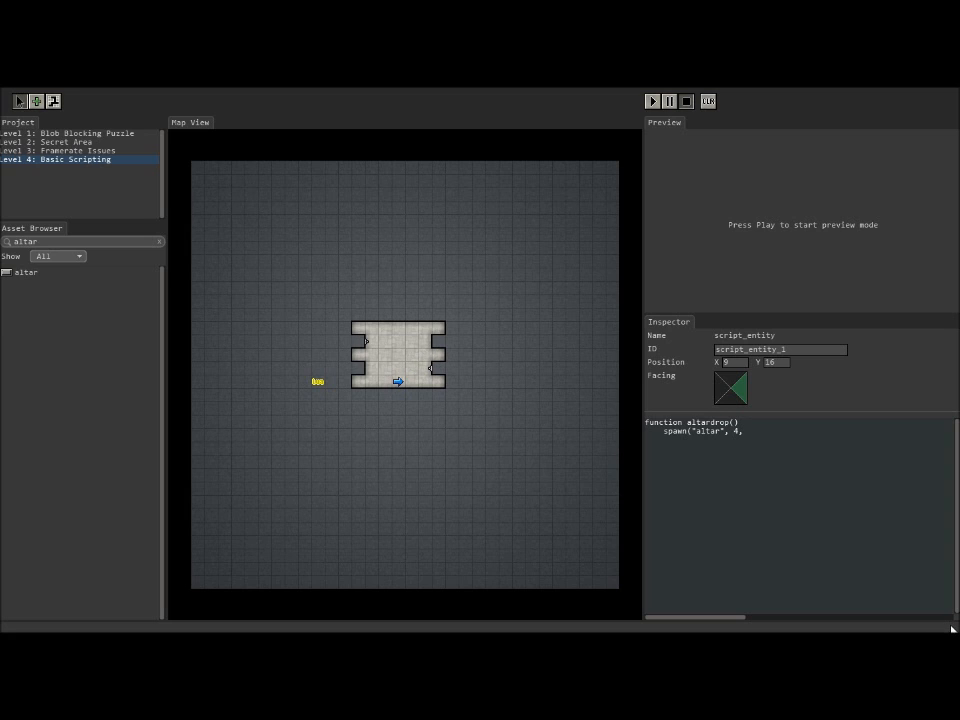
mouse_move(376, 344)
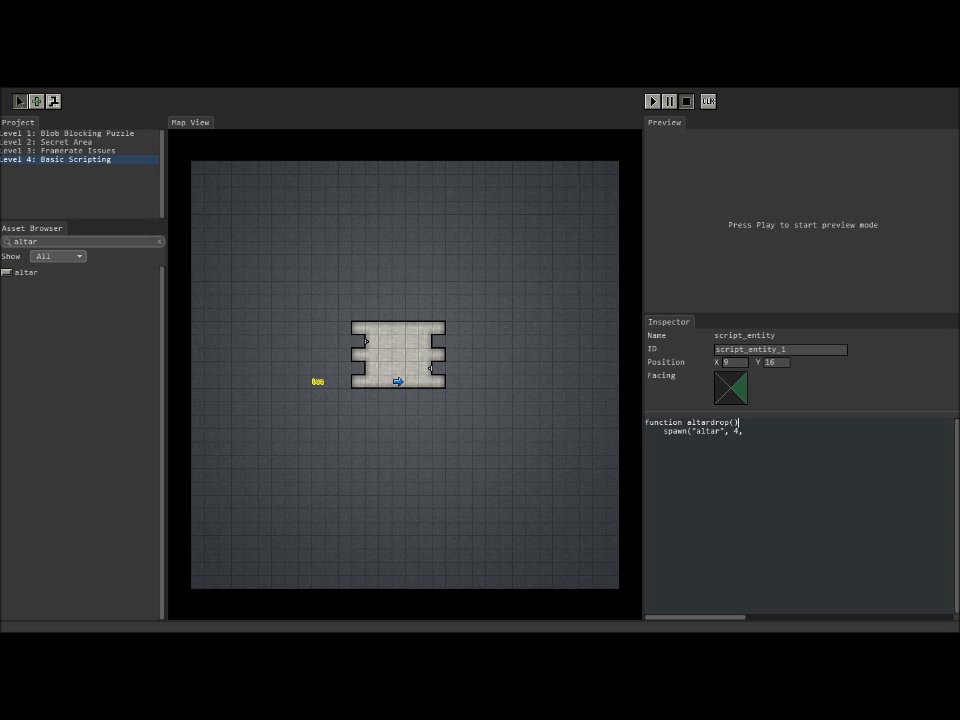
type("15,")
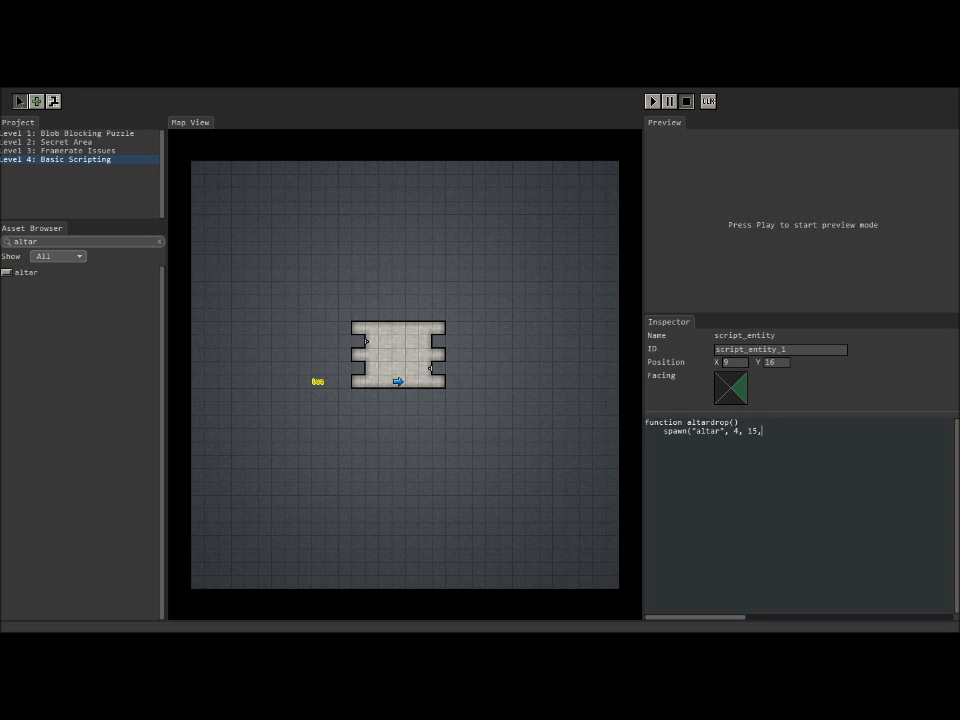
type("13)")
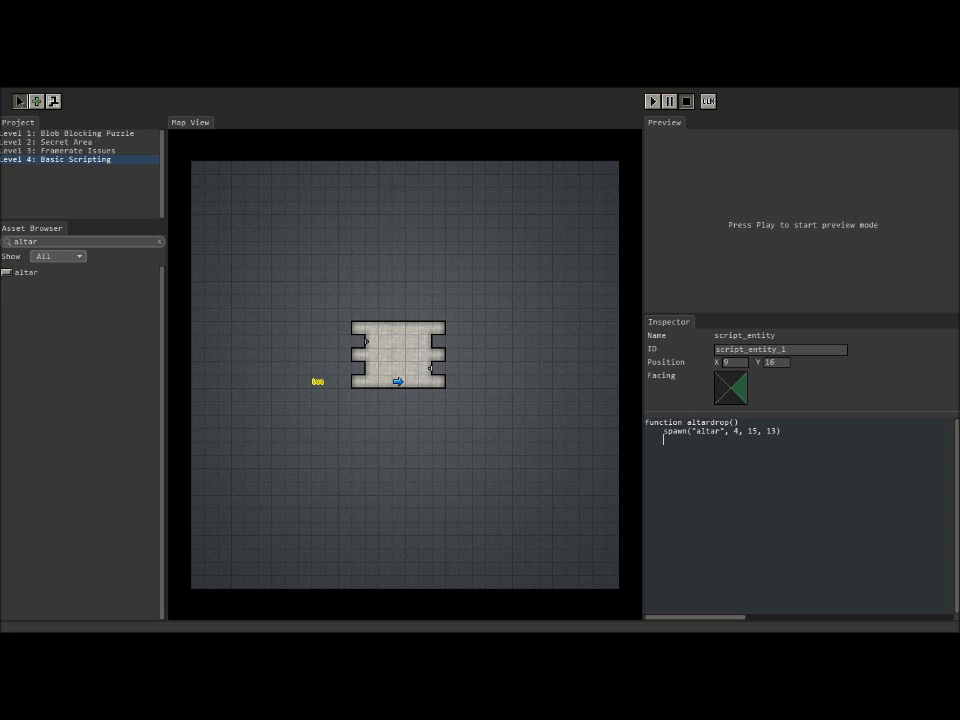
type("end")
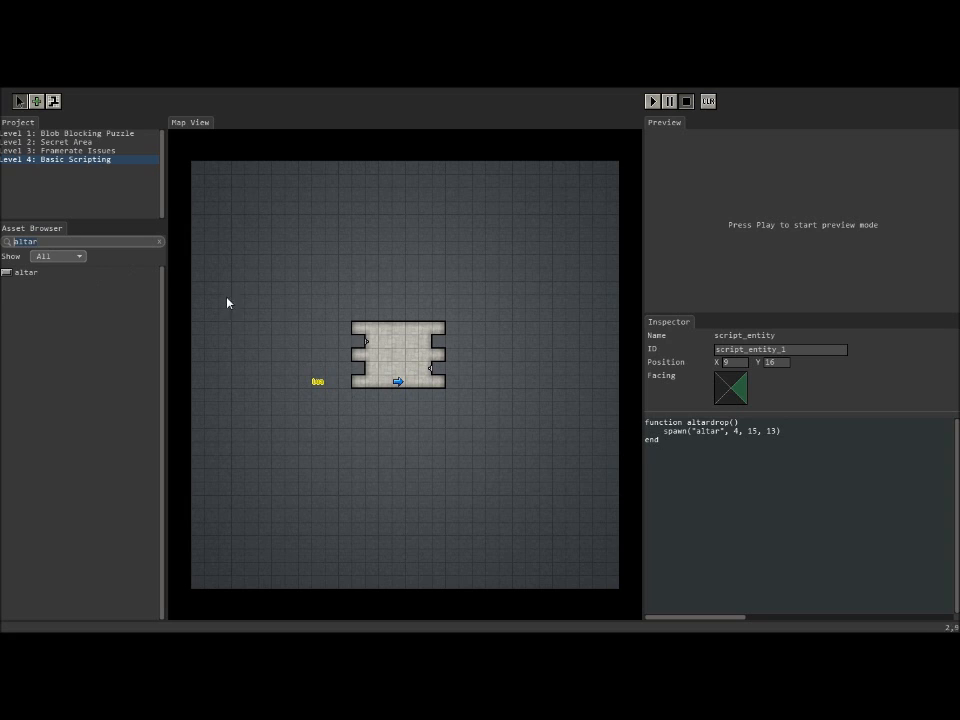
Step: Place a wall_button beside the room and set it to Activate Once
type("butt")
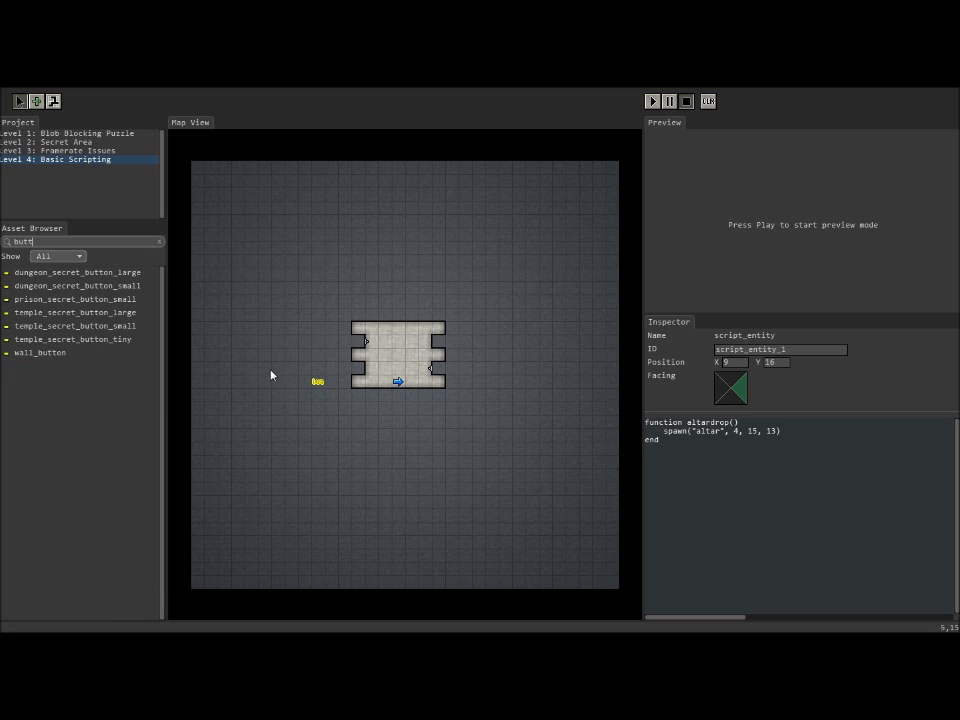
left_click(40, 352)
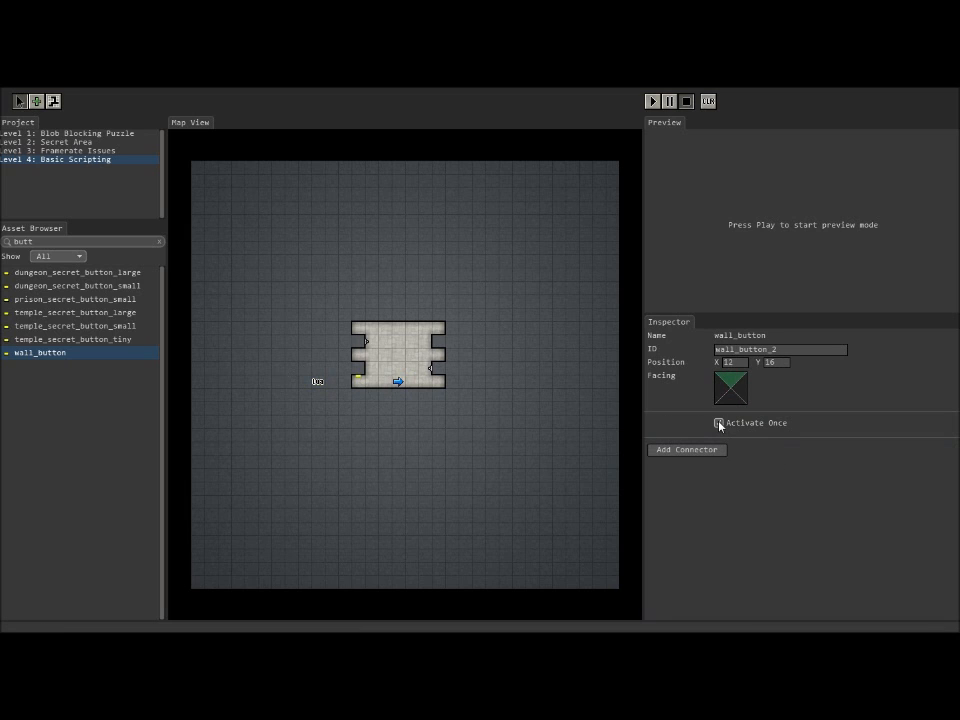
left_click(688, 448)
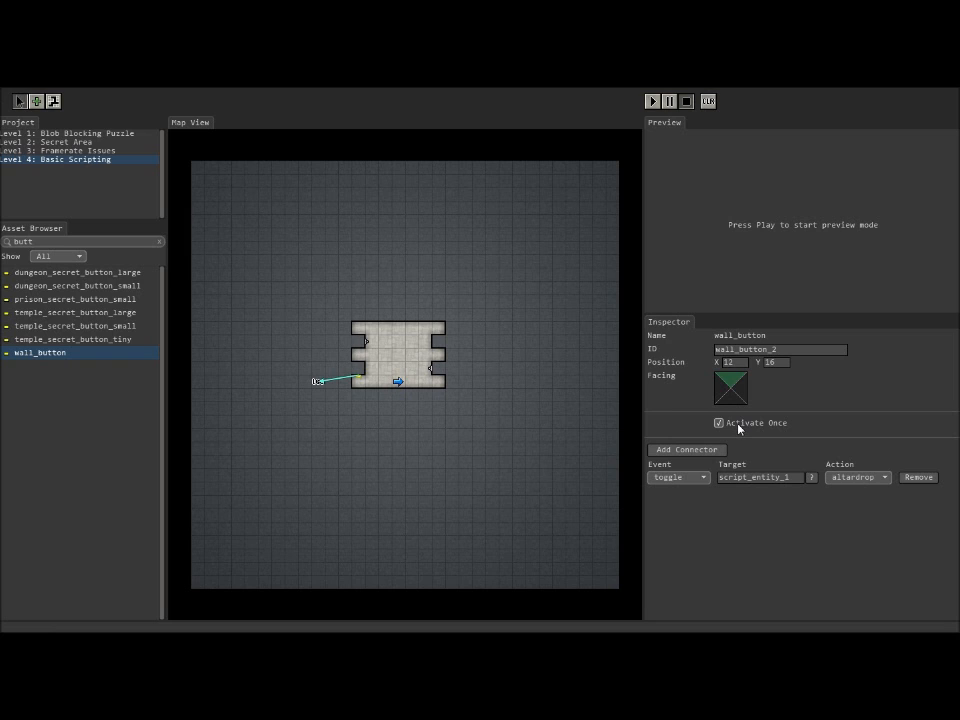
mouse_move(408, 394)
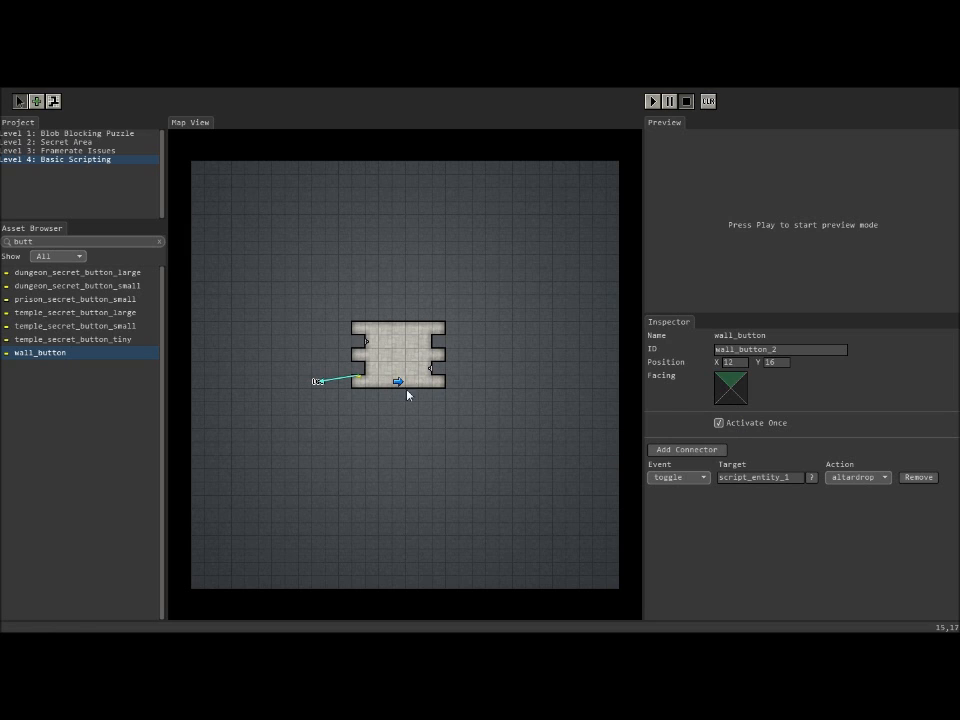
Step: Connect the wall button to script_entity_1's altarDrop action and verify the connector
left_click(398, 380)
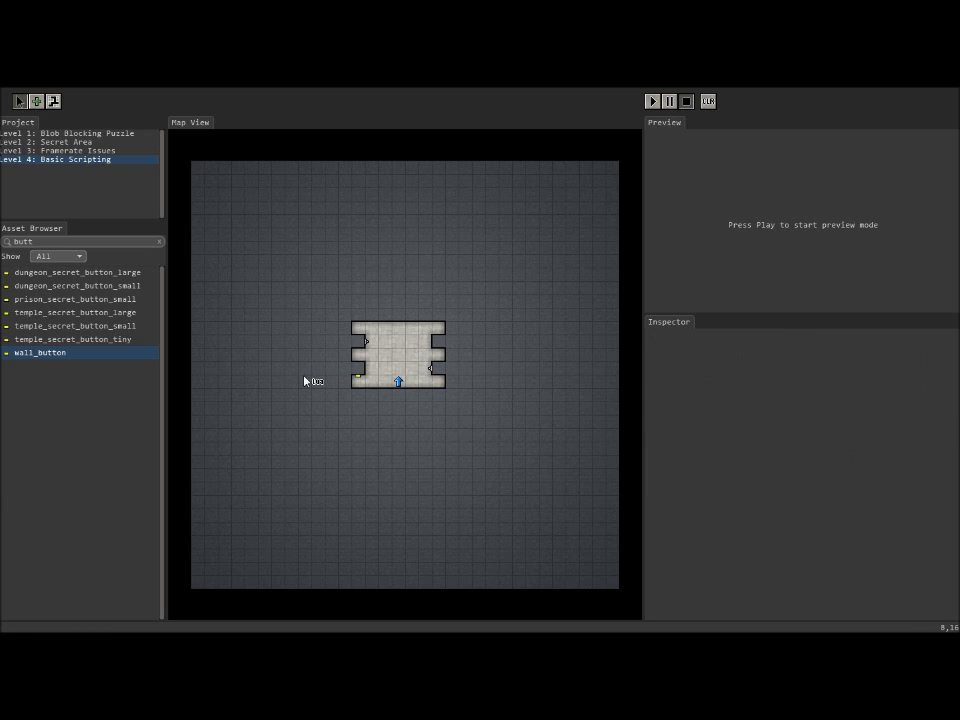
left_click(384, 388)
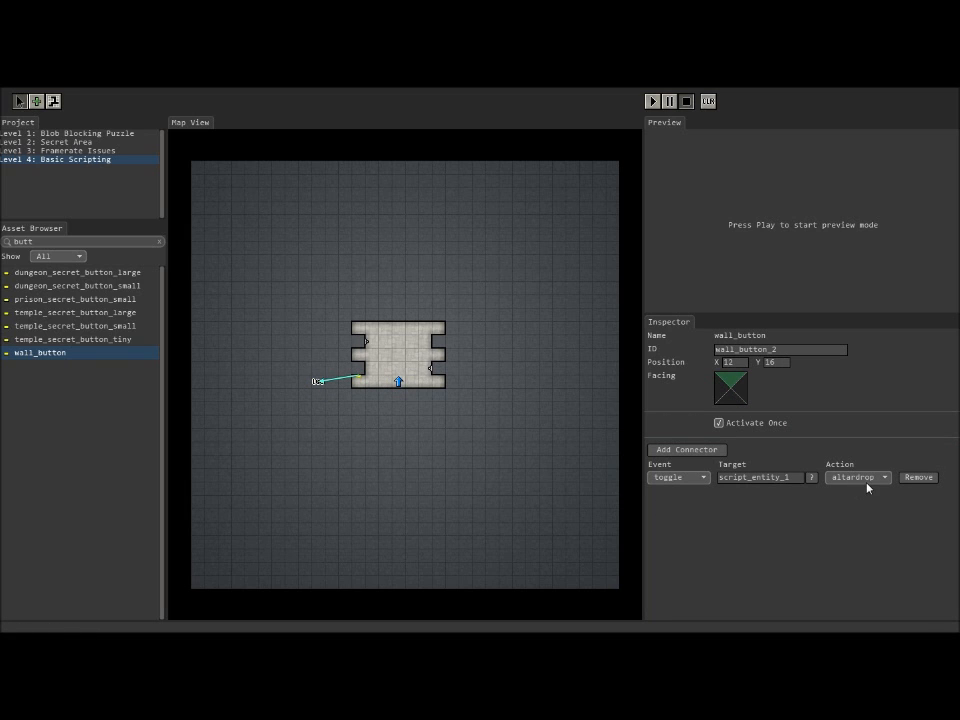
mouse_move(364, 384)
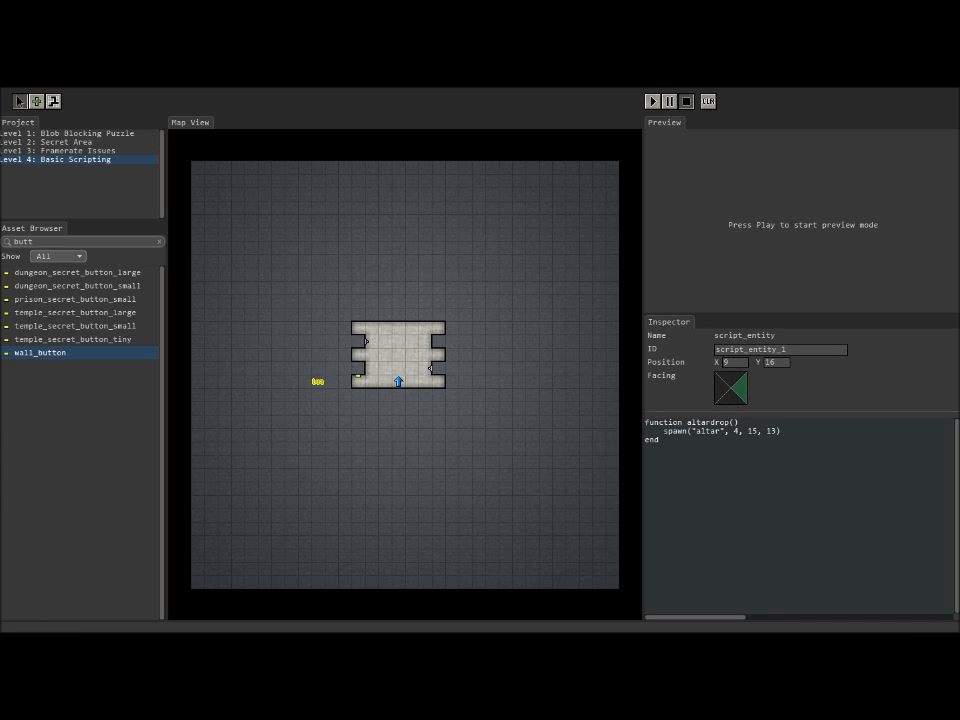
left_click(318, 380)
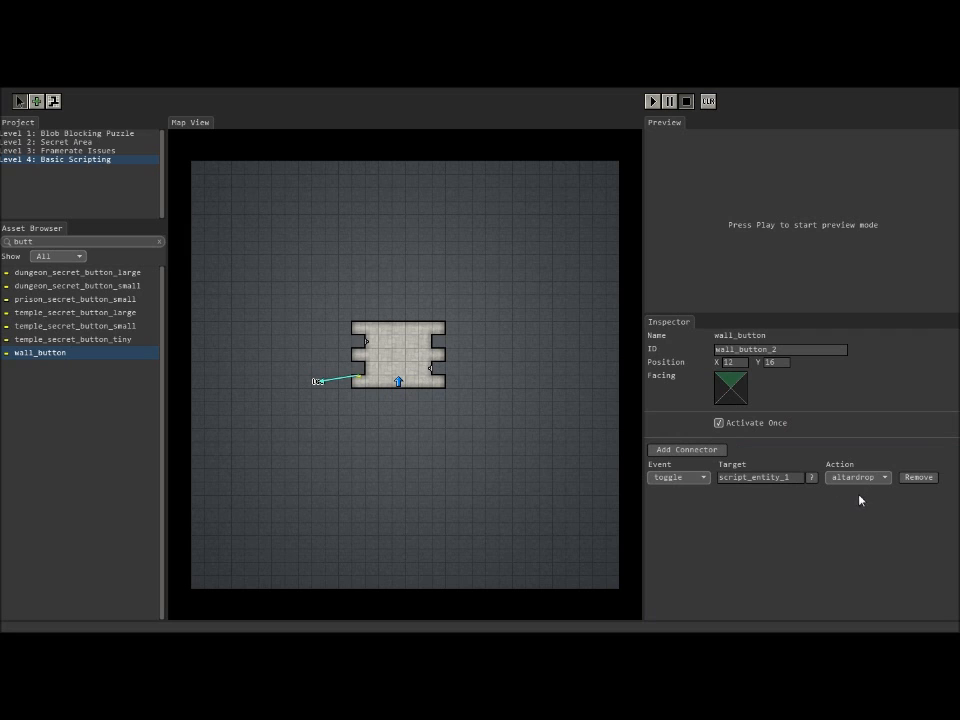
mouse_move(320, 398)
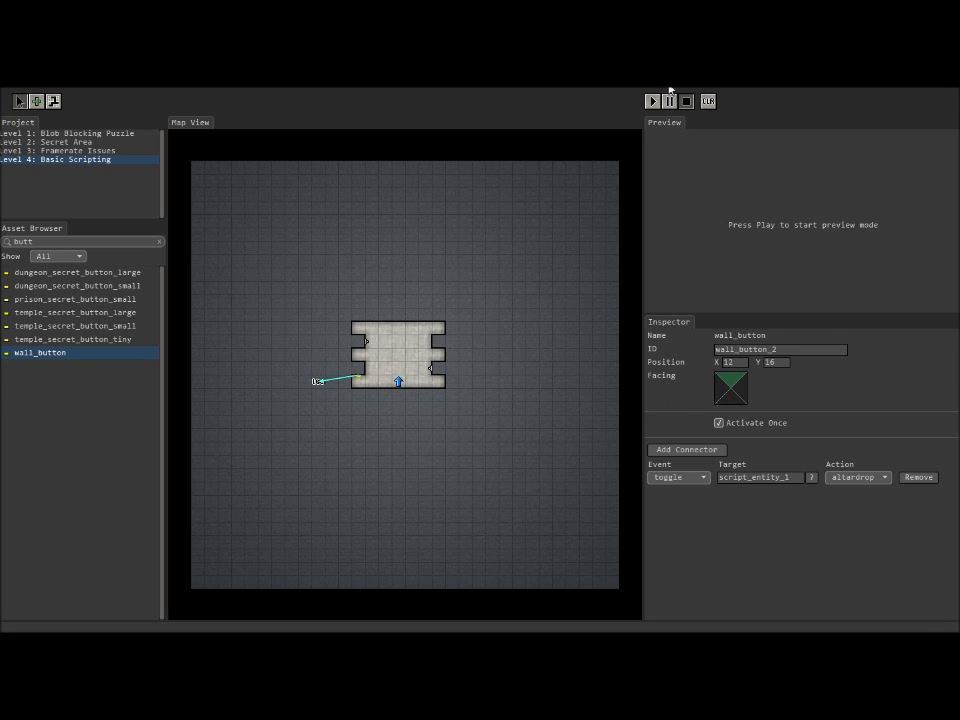
Step: Add facing 0 to the altar spawn call, then run and stop a 3D preview of the level
left_click(652, 100)
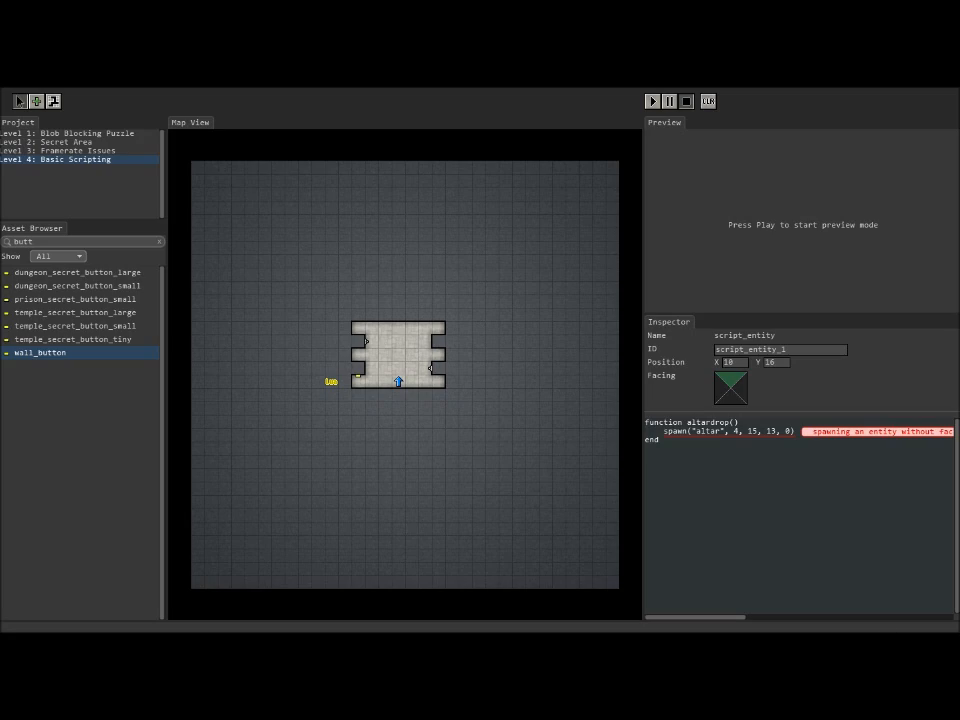
left_click(652, 100)
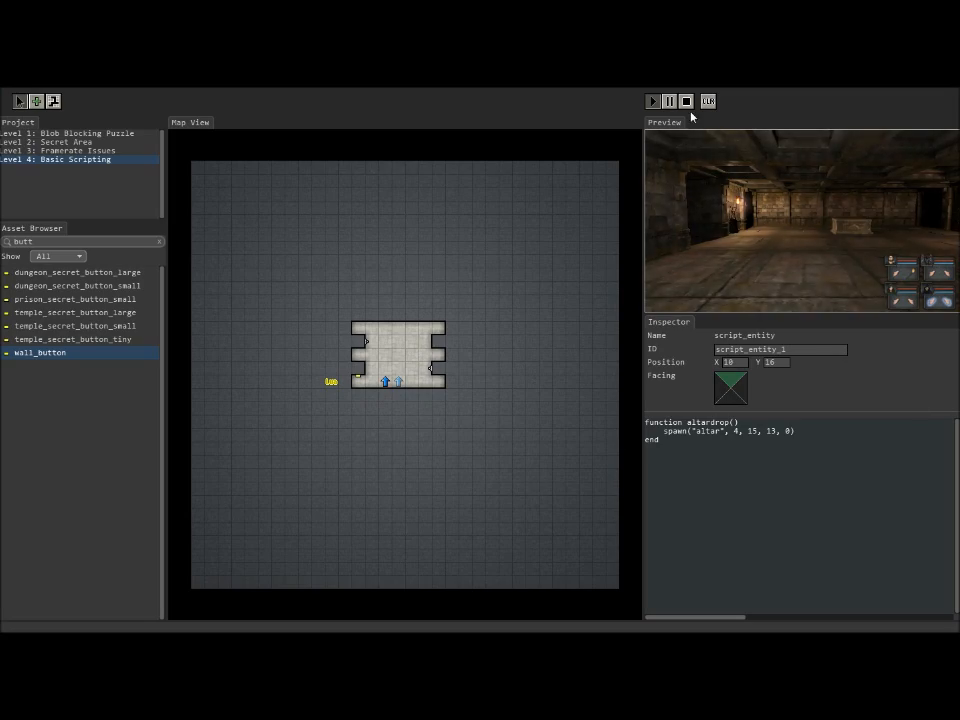
left_click(686, 100)
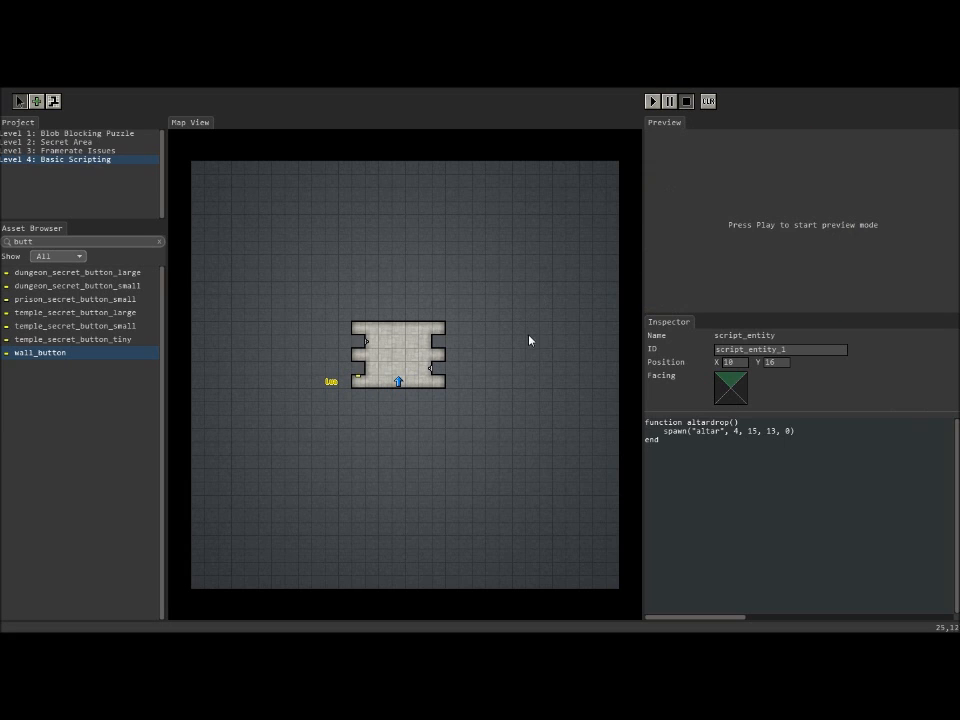
mouse_move(342, 492)
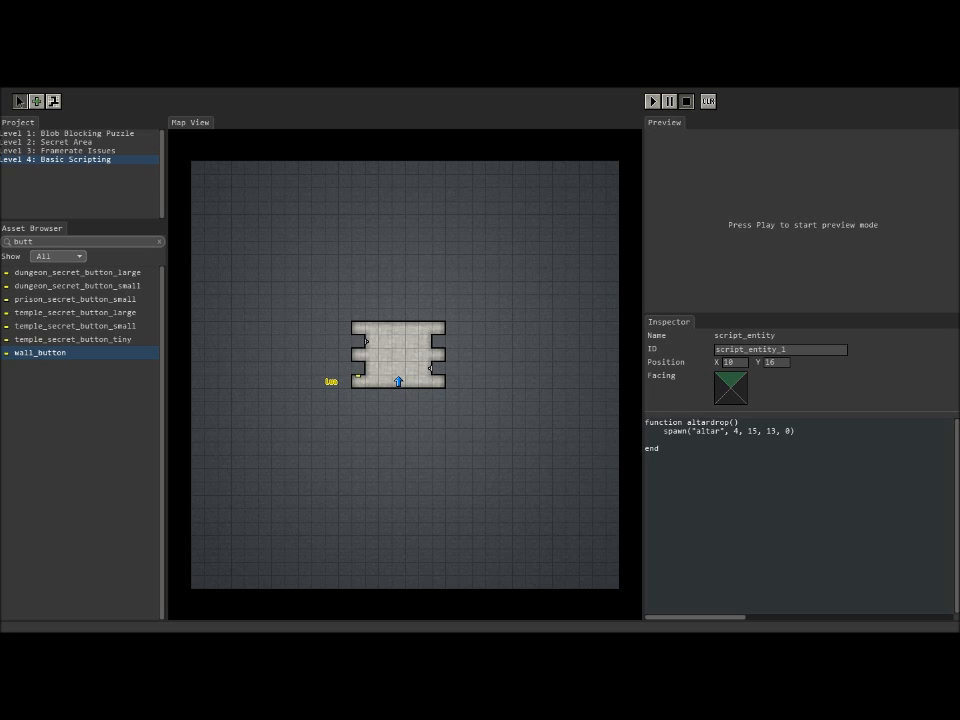
Step: Add playSound("wall_sliding_lock") on a new line after the altar spawn call
type("play")
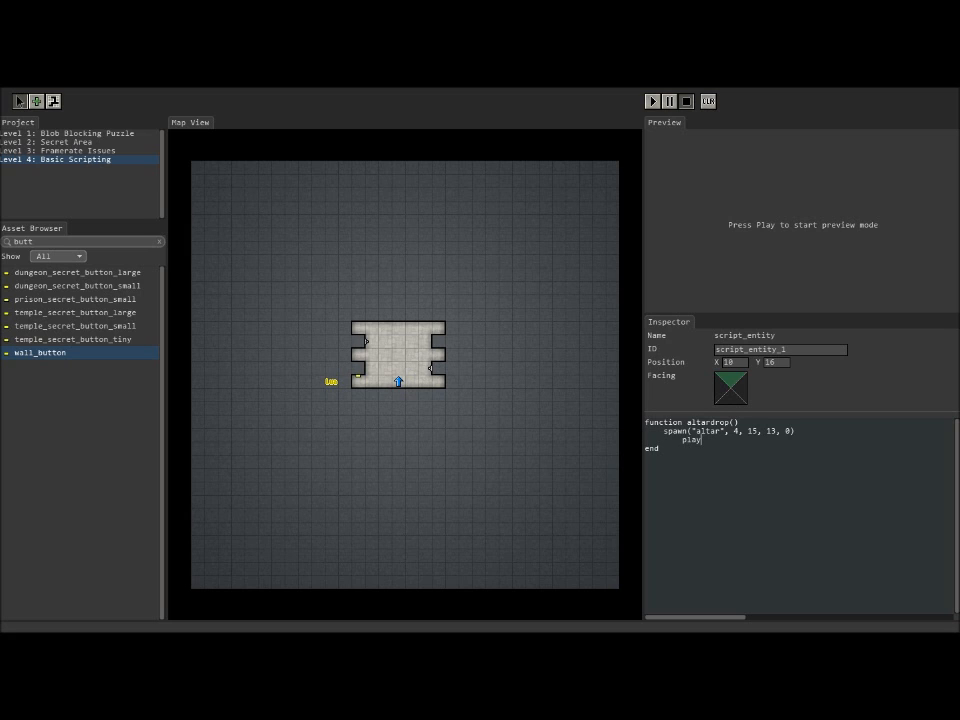
type("S")
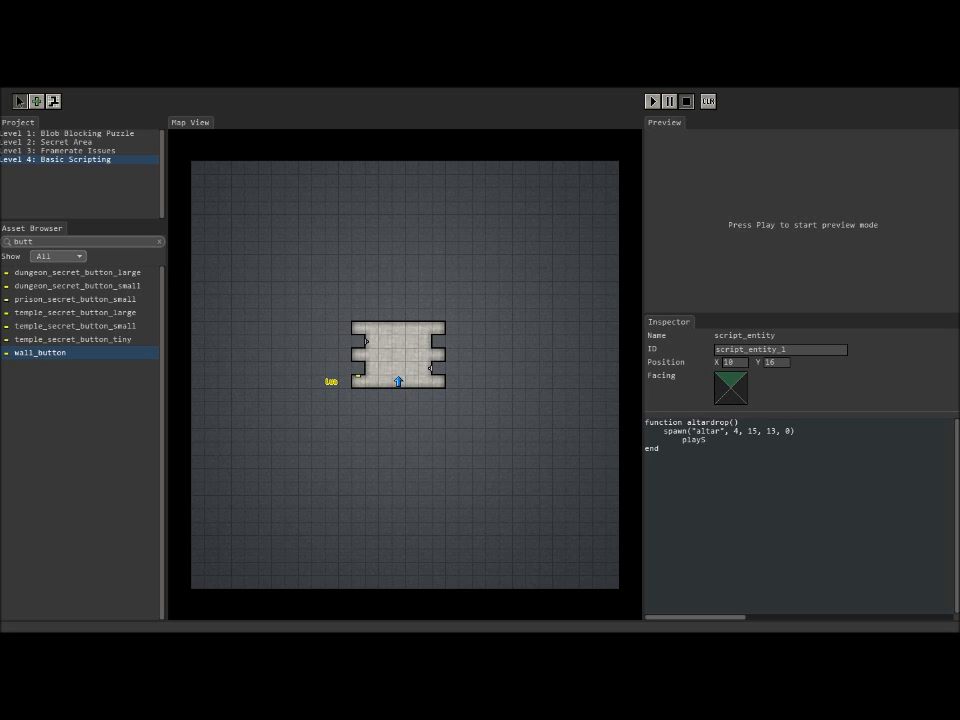
type("ound(")
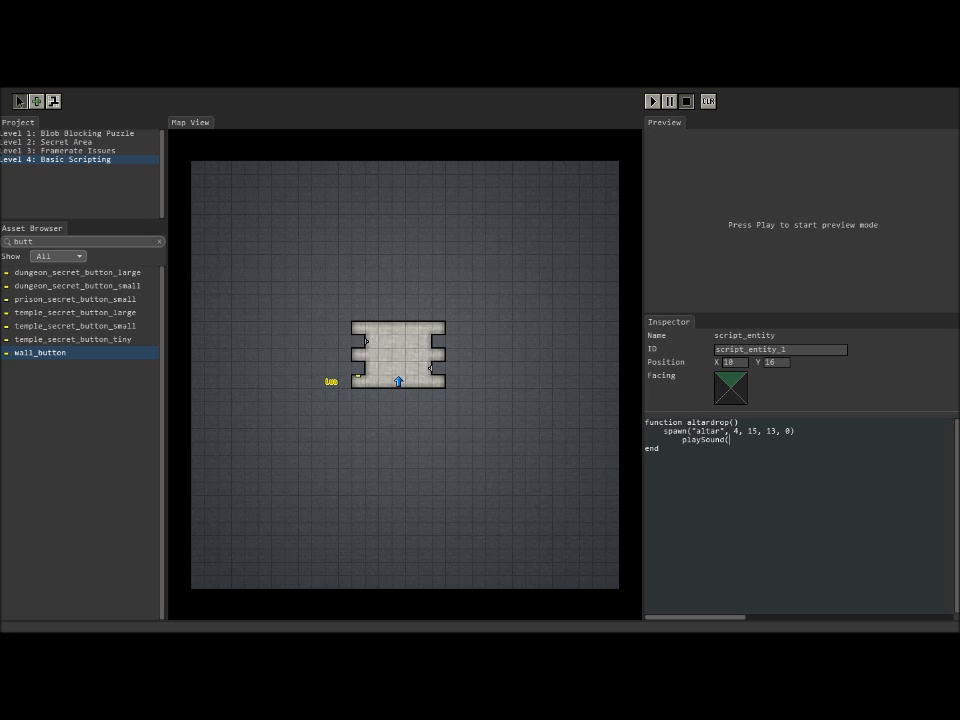
type("\"")
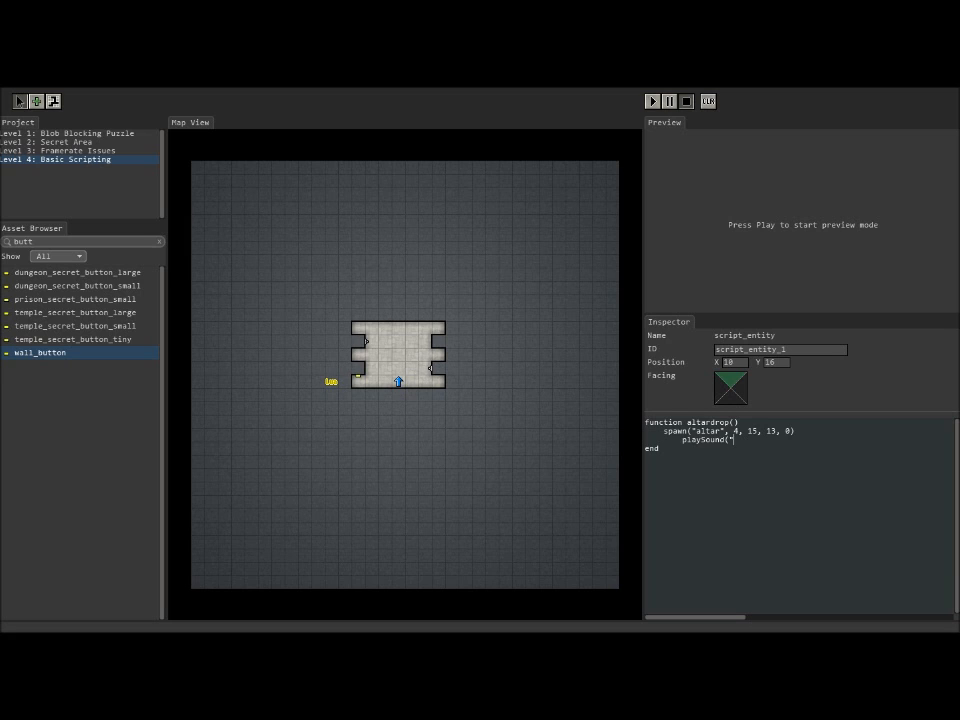
type("wall_sliding")
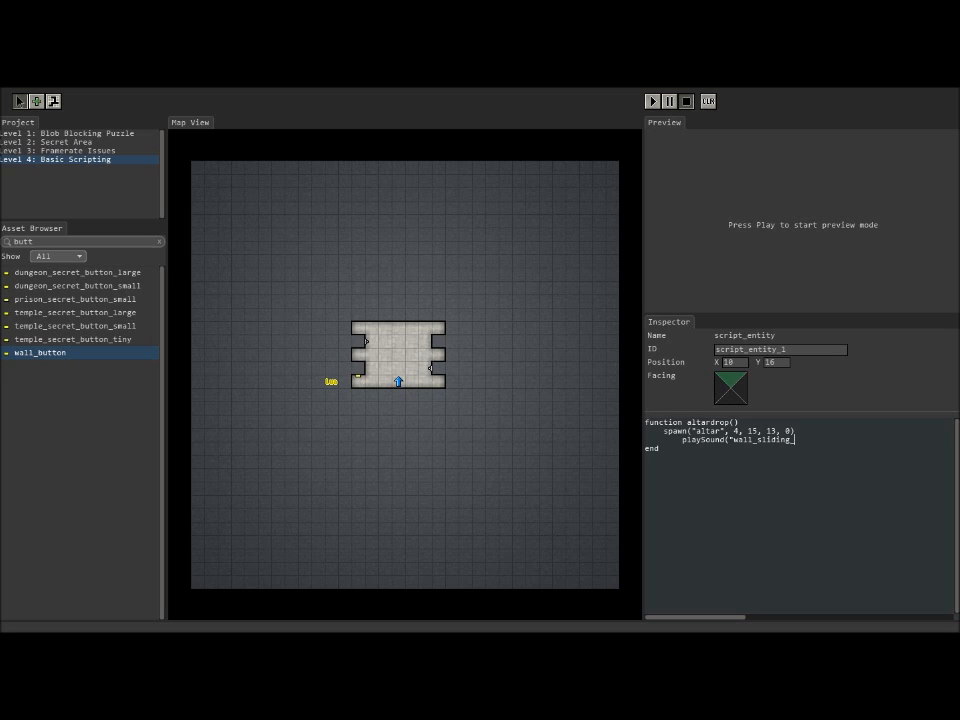
type("_lock\")")
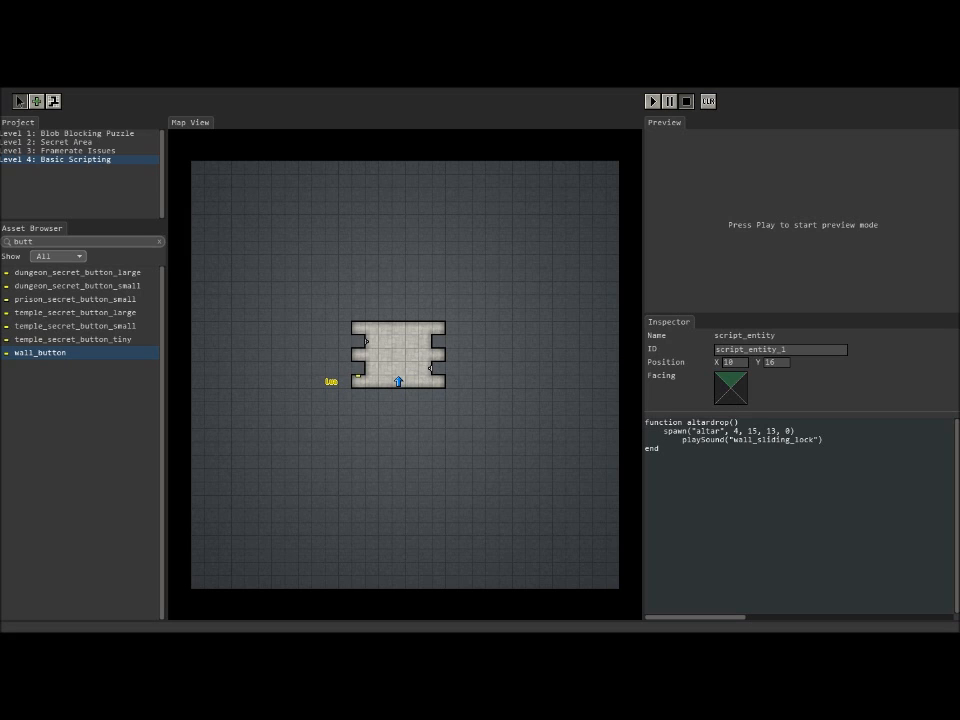
left_click(822, 440)
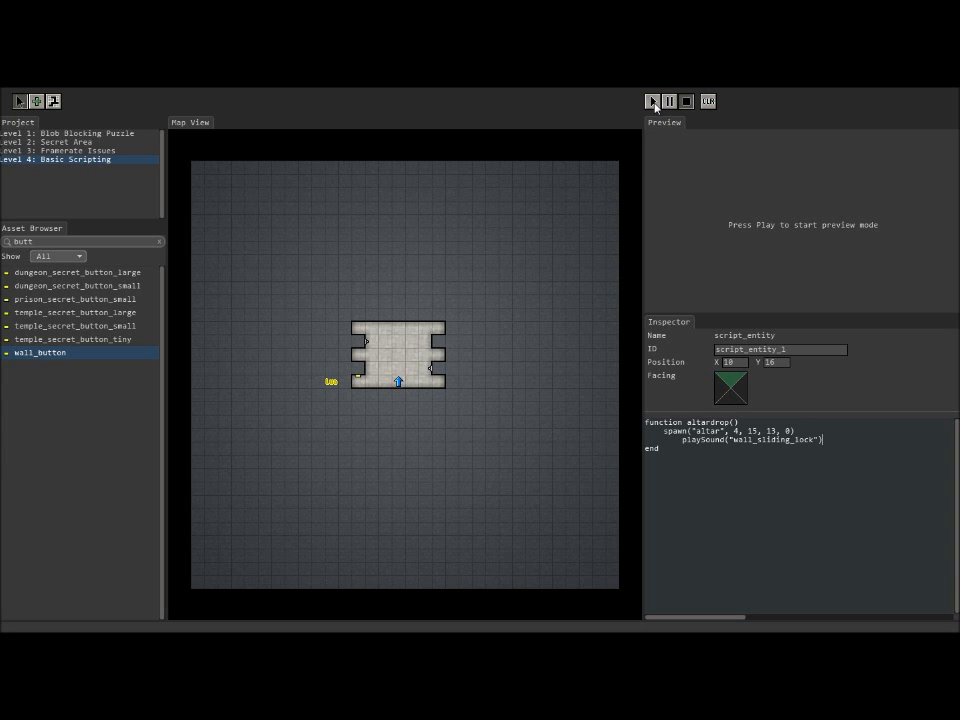
left_click(652, 100)
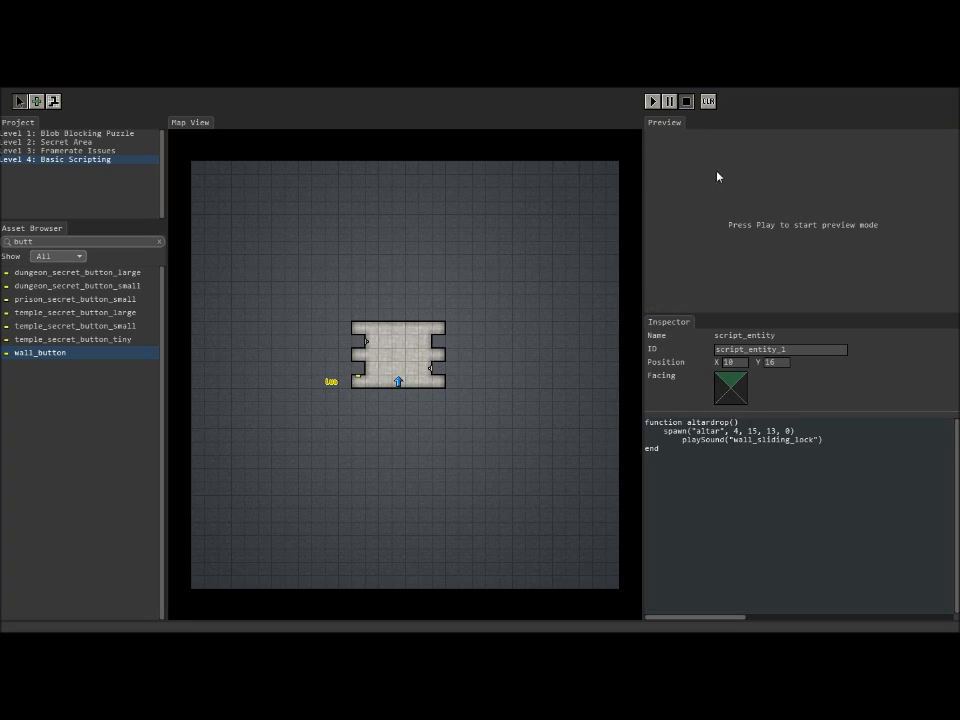
mouse_move(740, 404)
type("At")
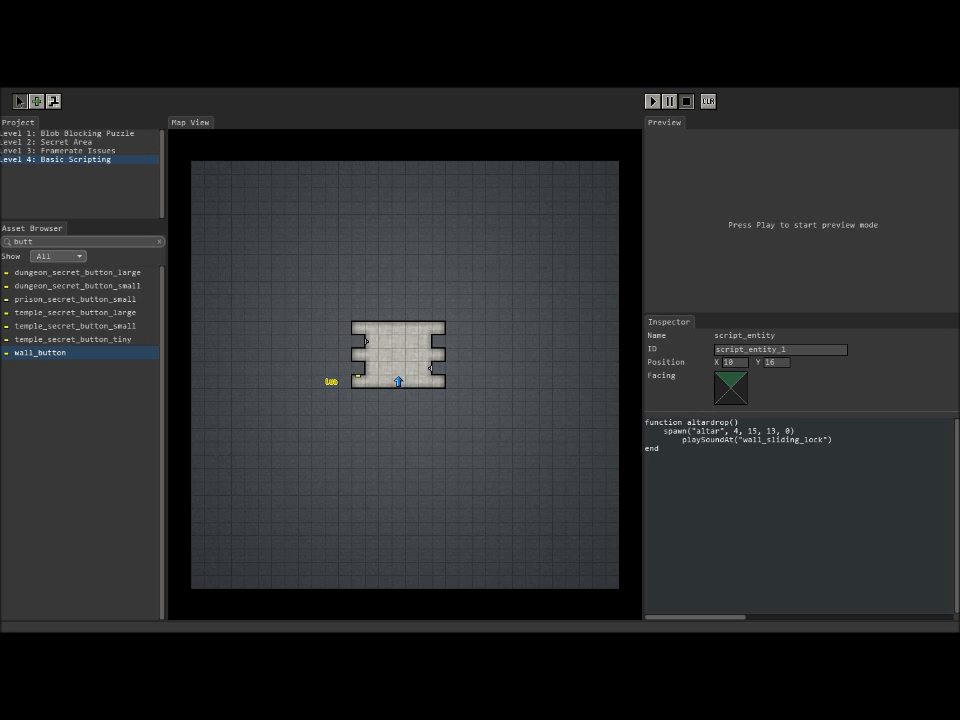
mouse_move(394, 348)
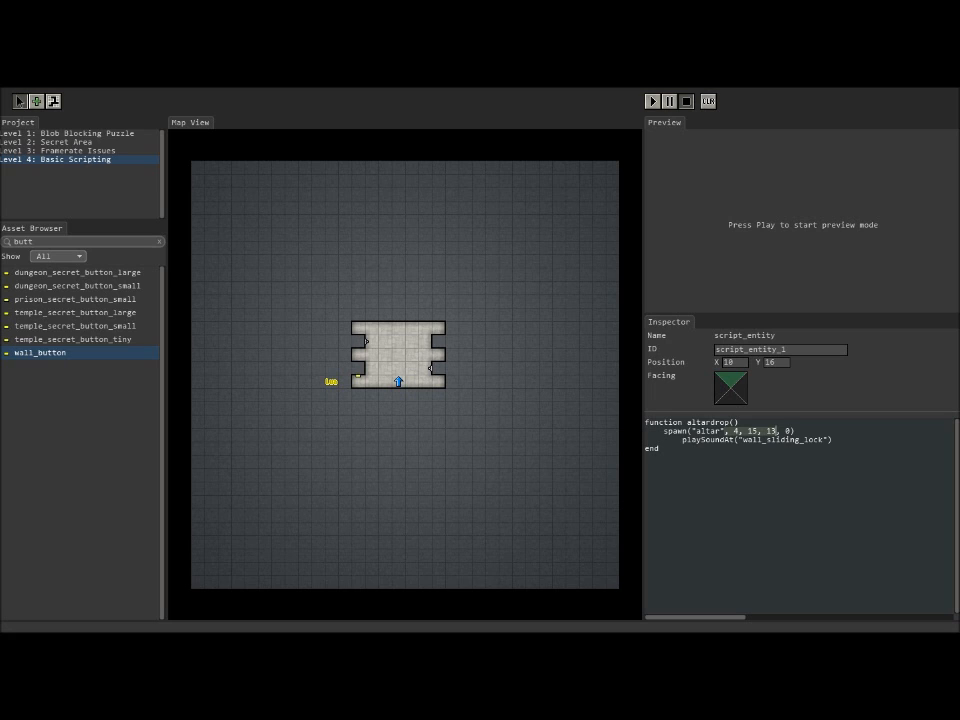
Step: Give playSound level and coordinates 4, 15, 13, test in preview, then adjust to 4, 14, 14
type(", 4, 15, 13")
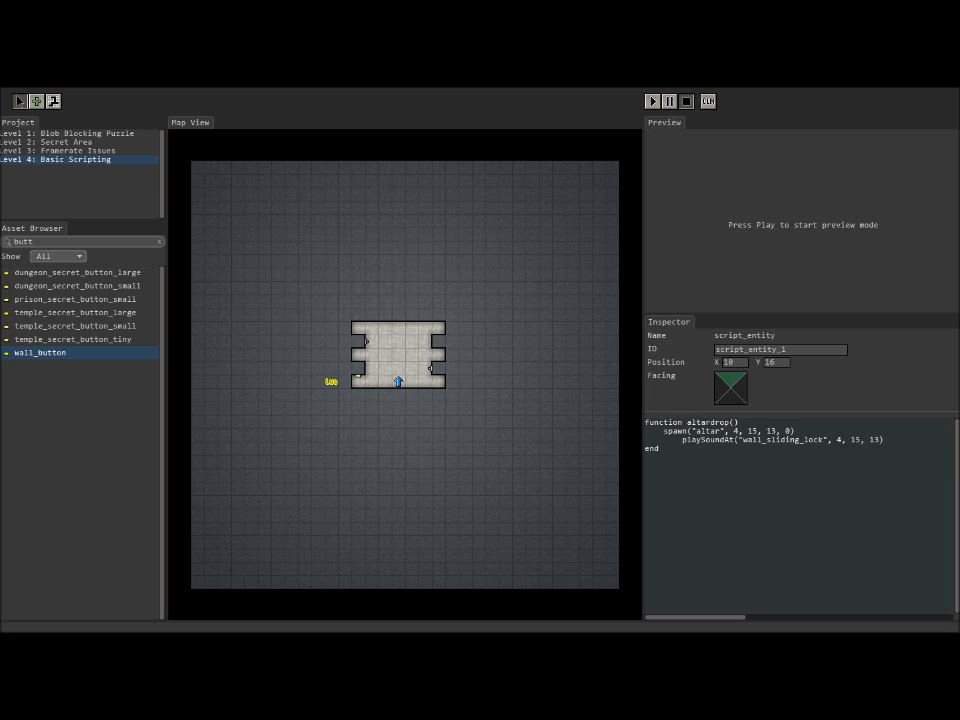
left_click(652, 100)
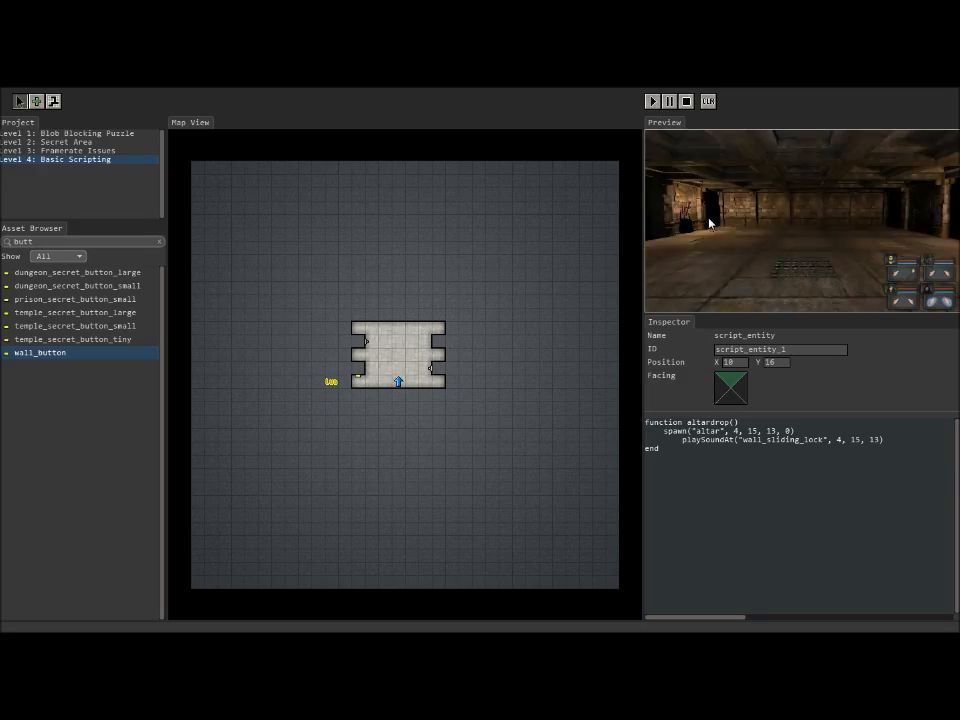
left_click(652, 100)
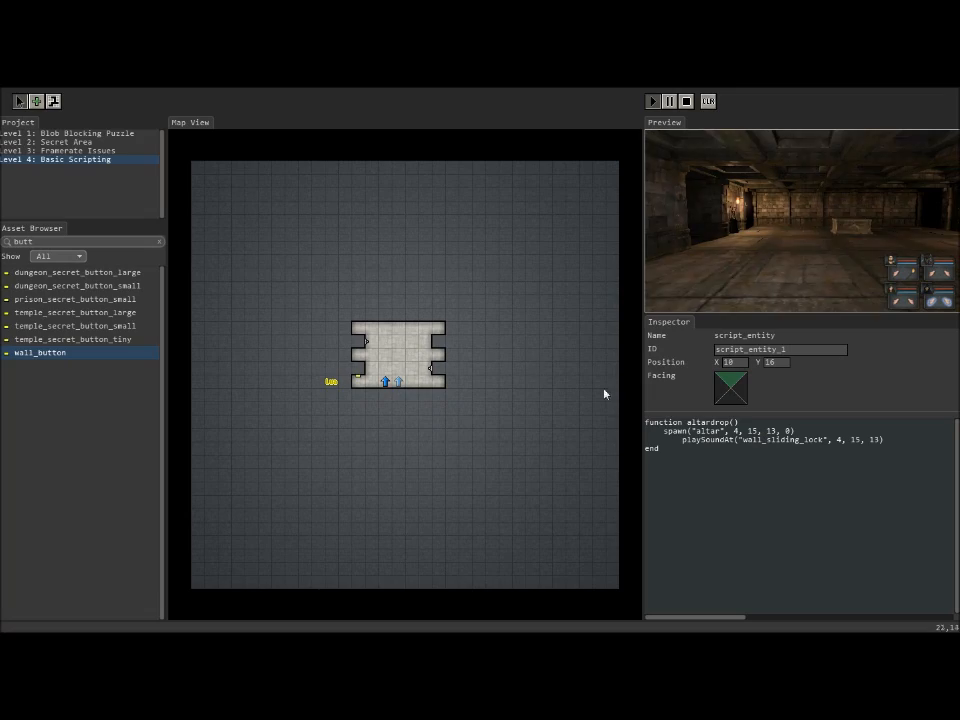
left_click(668, 100)
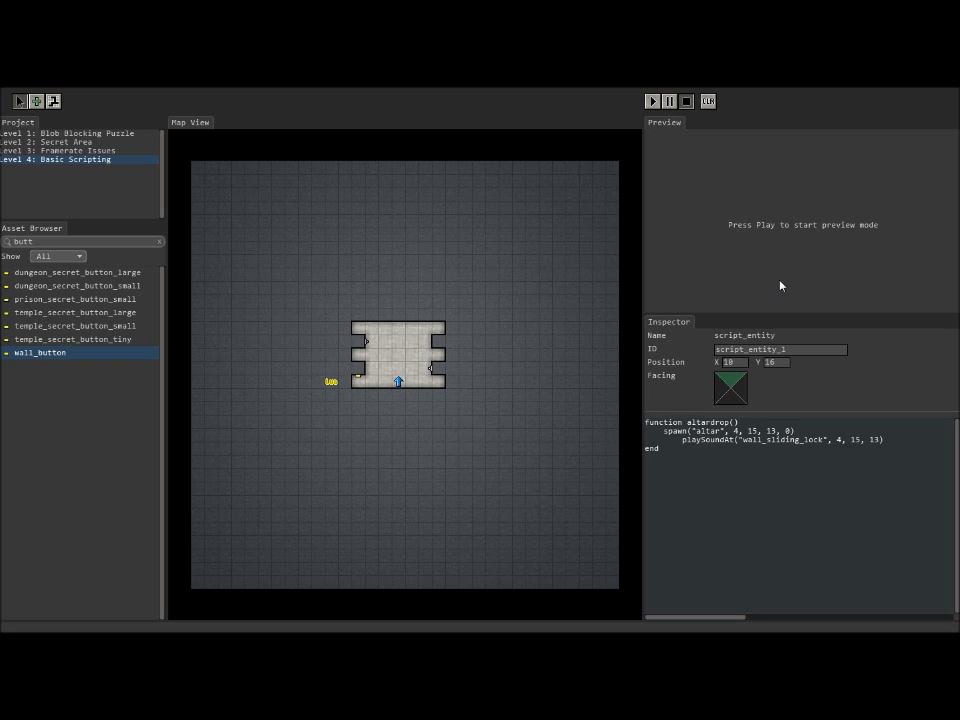
mouse_move(812, 384)
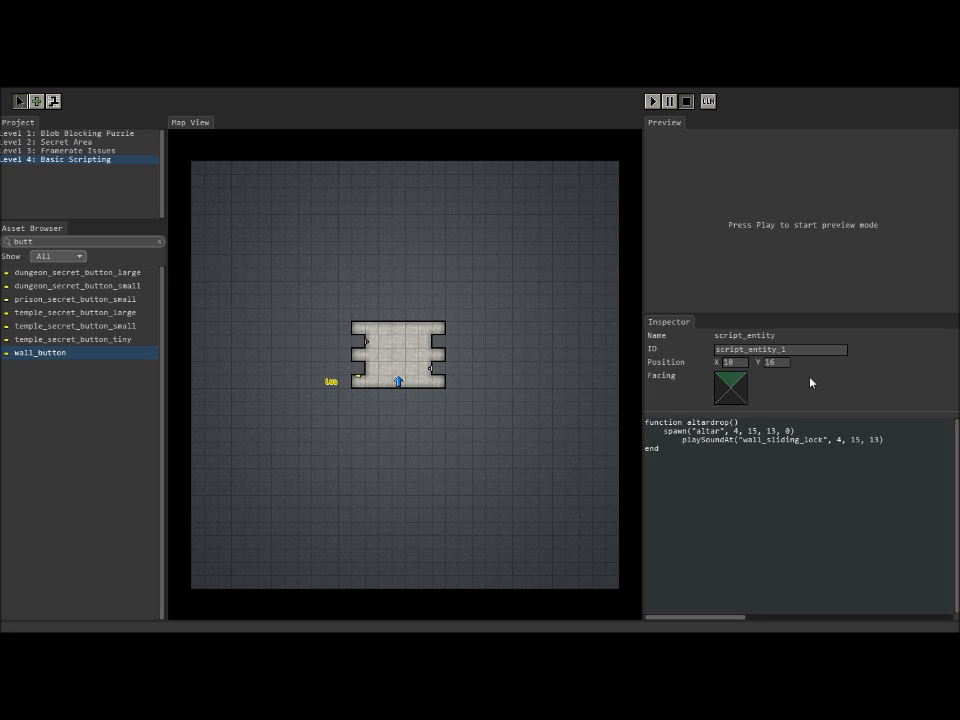
mouse_move(396, 348)
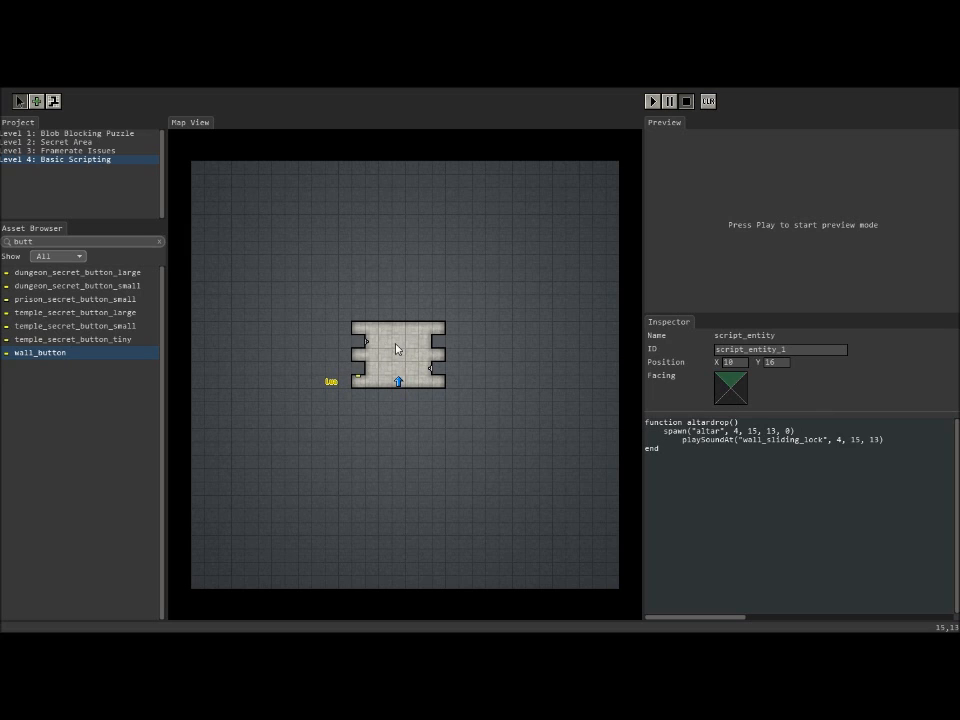
mouse_move(388, 358)
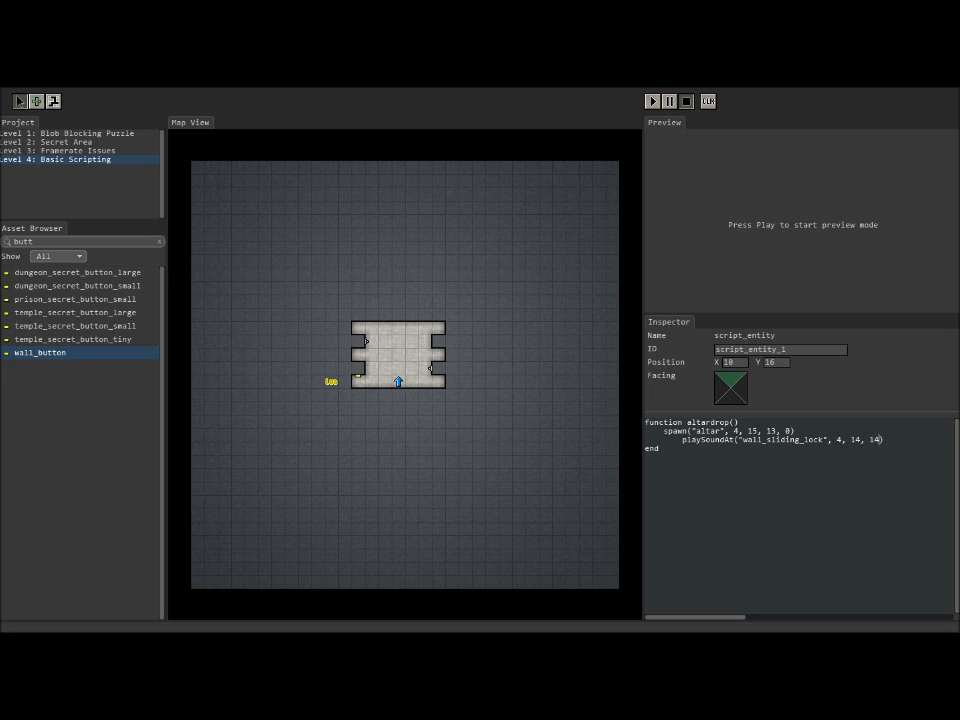
left_click(652, 100)
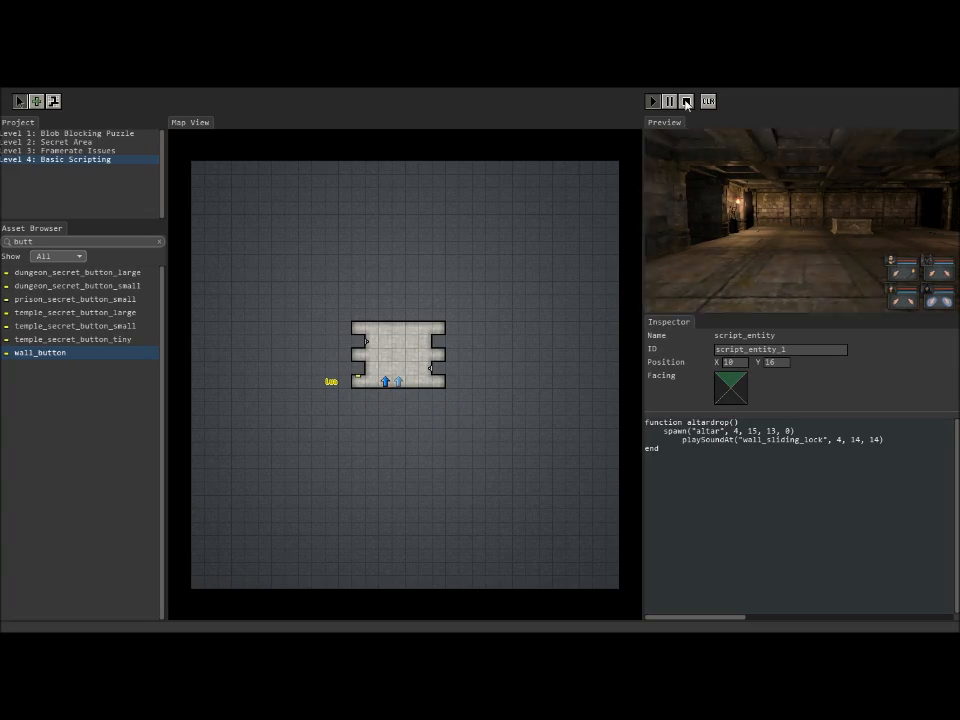
left_click(686, 100)
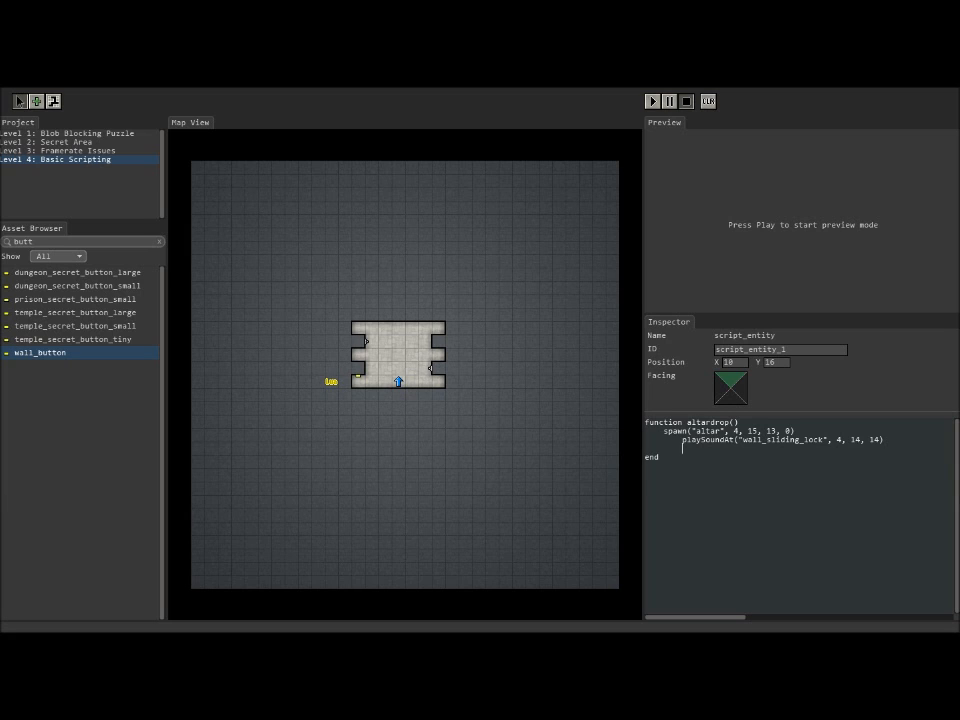
Step: Begin a party:shakeCamera call on a new line under the sound call
type("party:")
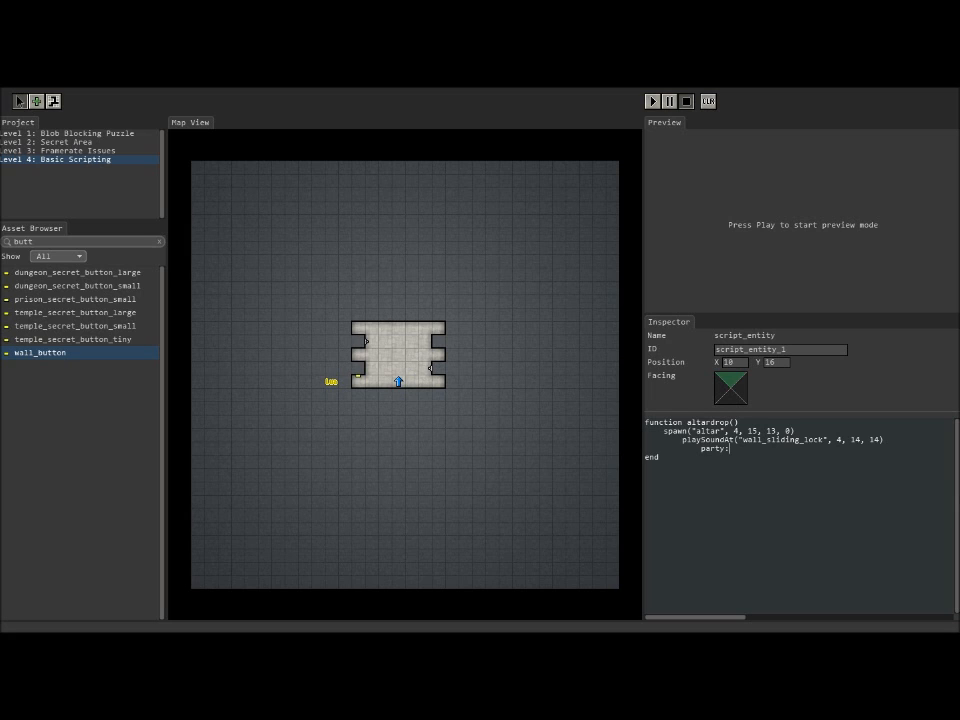
type("shake")
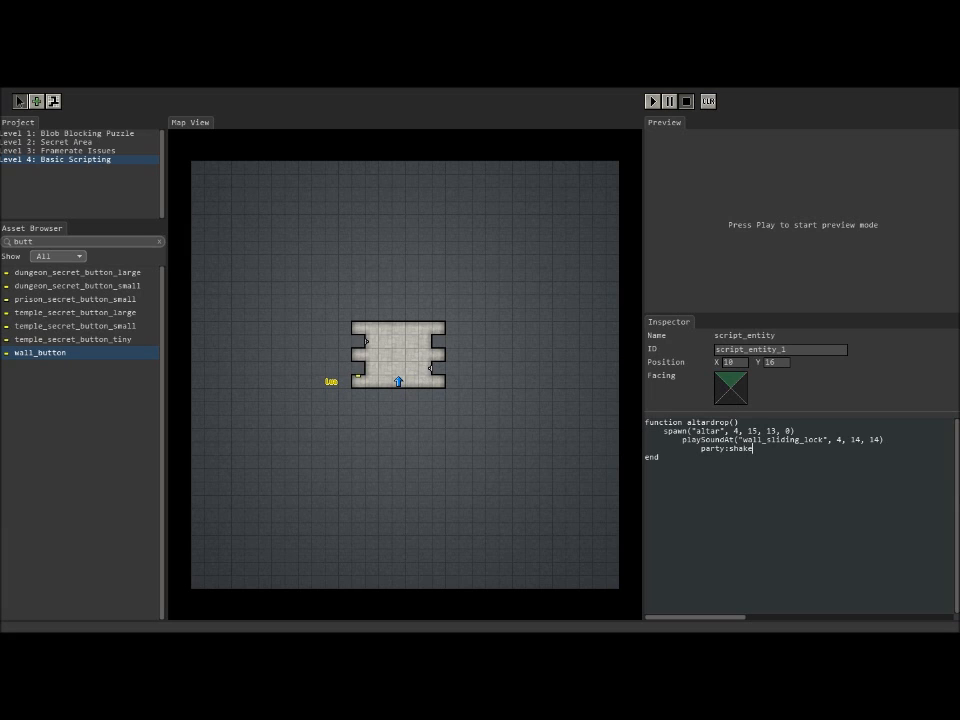
type("Camera")
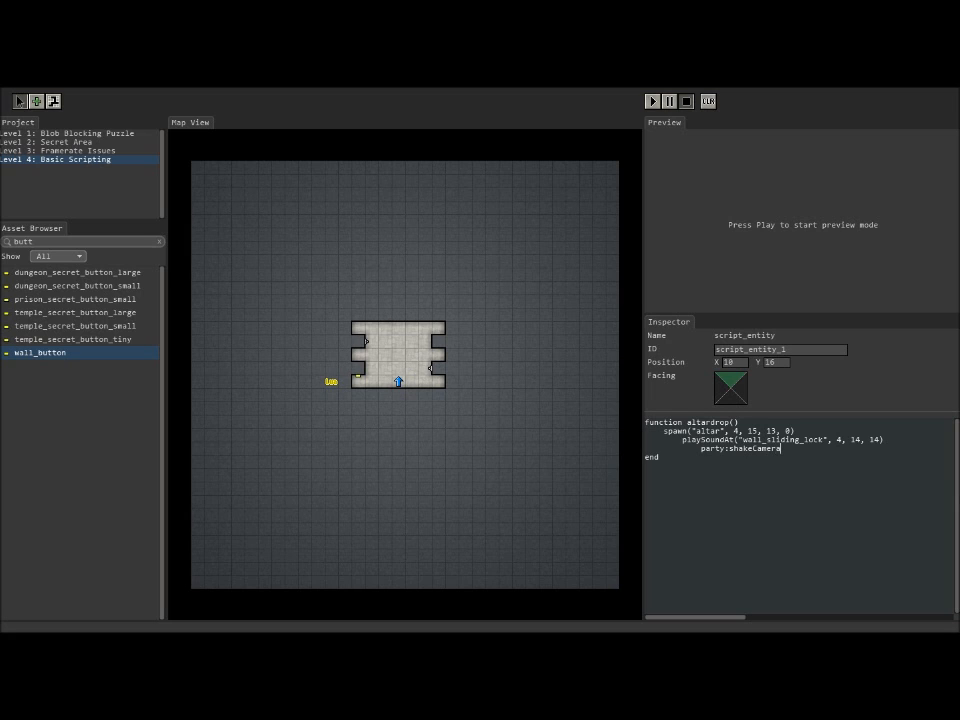